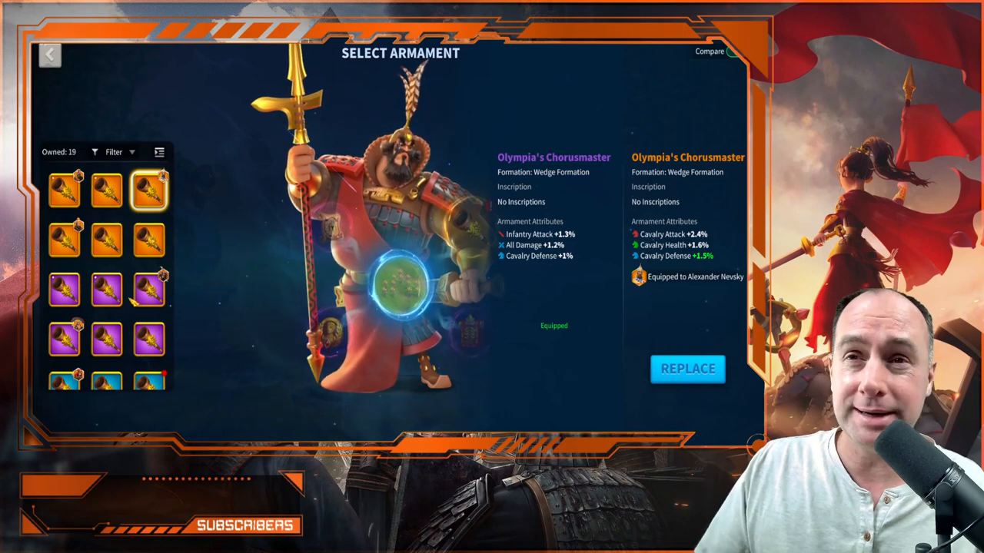
Preview another owned Olympia's Chorusmaster beside the equipped one in the compare panel.
left_click(107, 290)
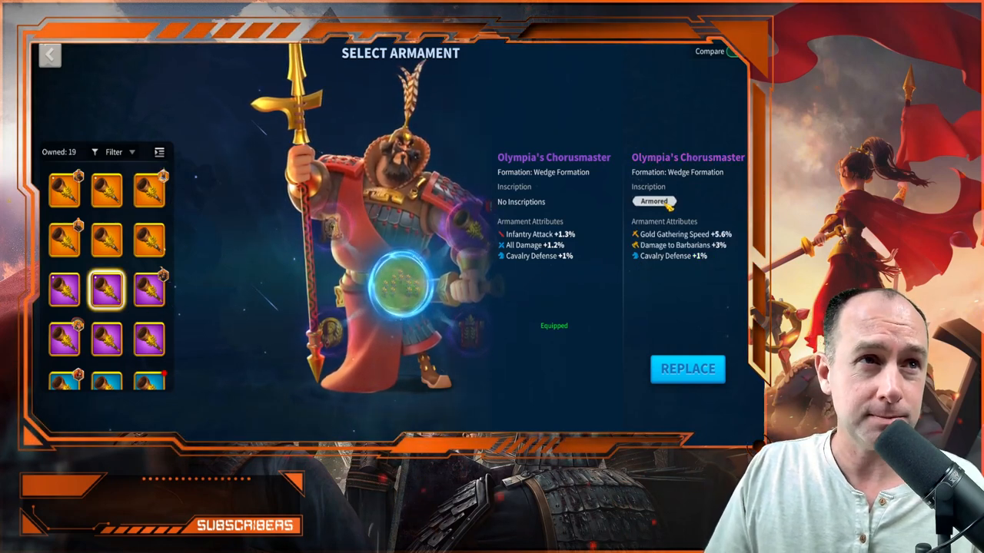
mouse_move(653, 201)
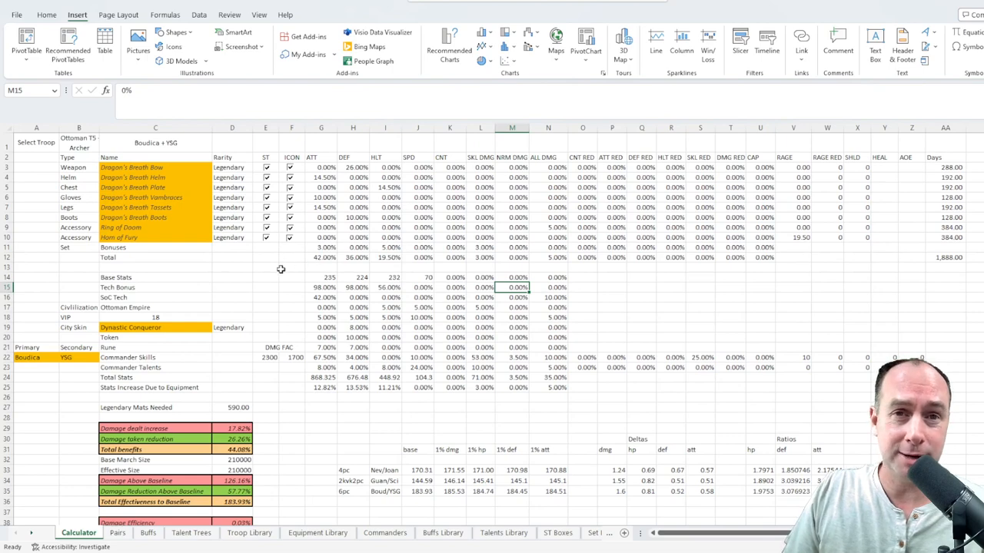
mouse_move(233, 269)
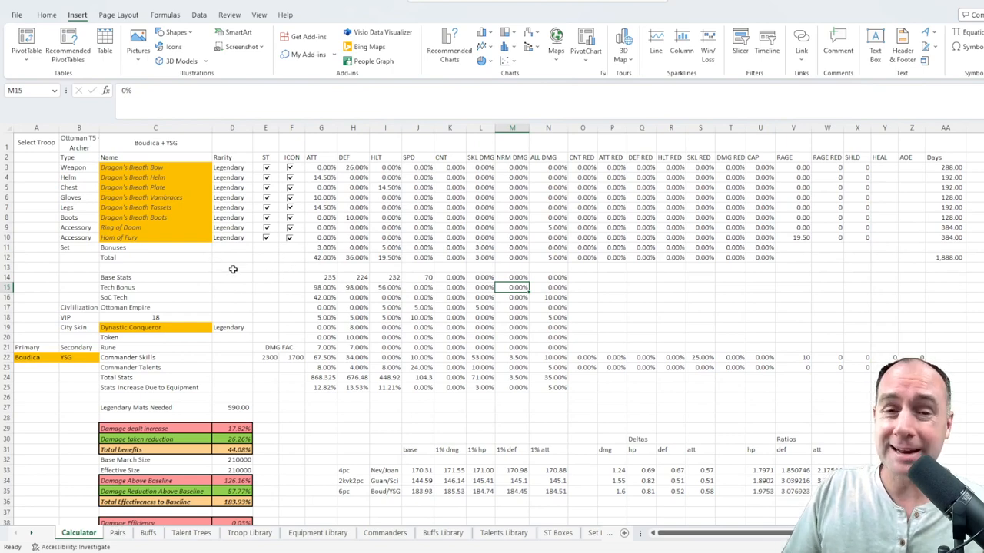
mouse_move(237, 272)
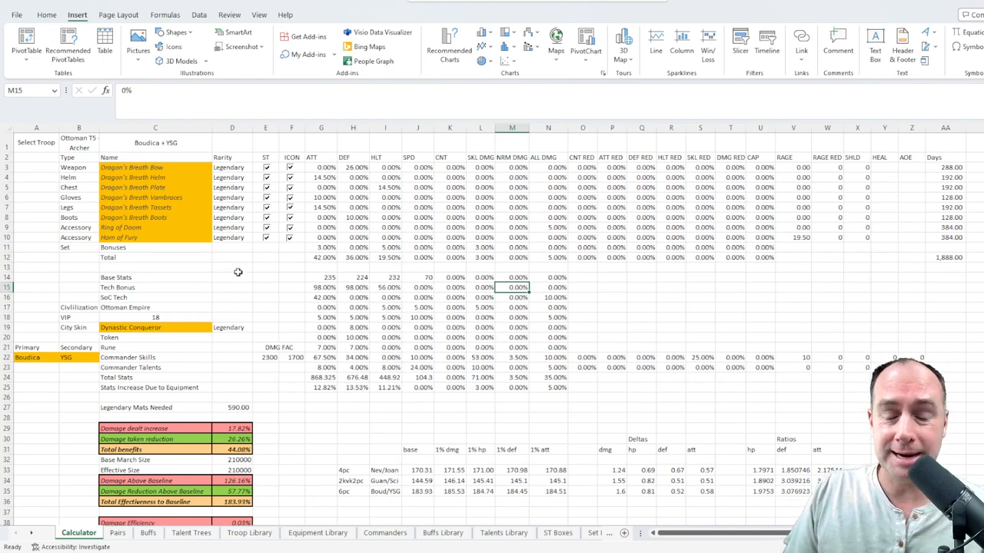
mouse_move(252, 277)
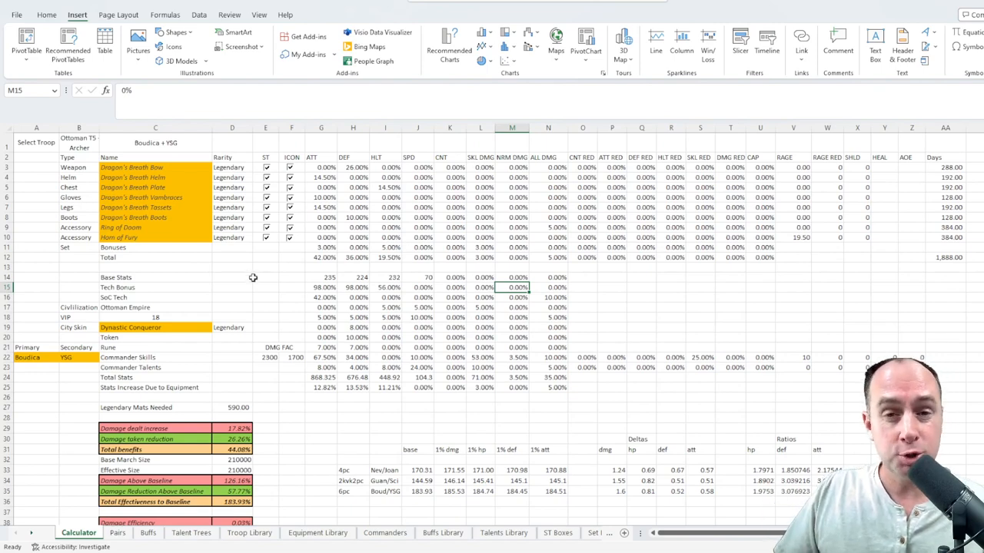
left_click(155, 247)
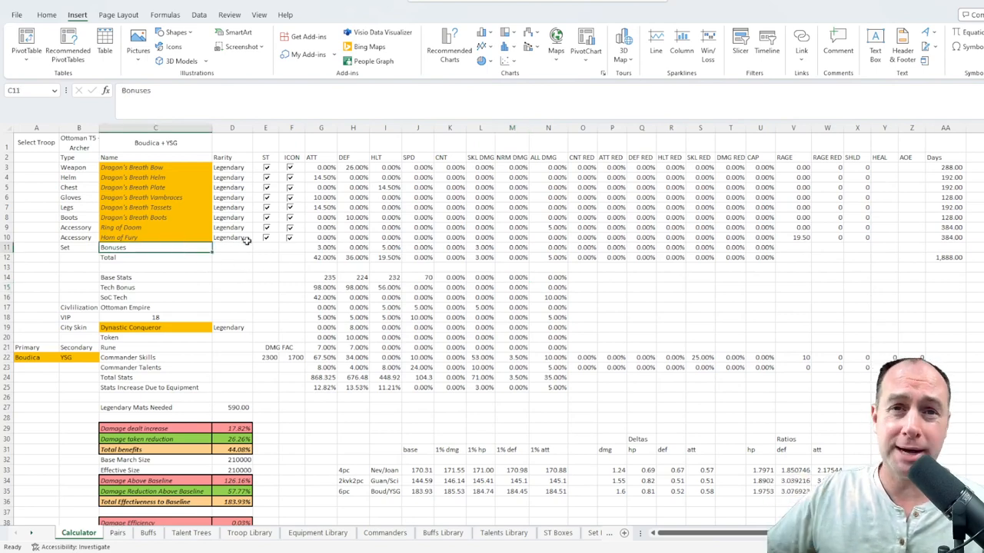
left_click(155, 142)
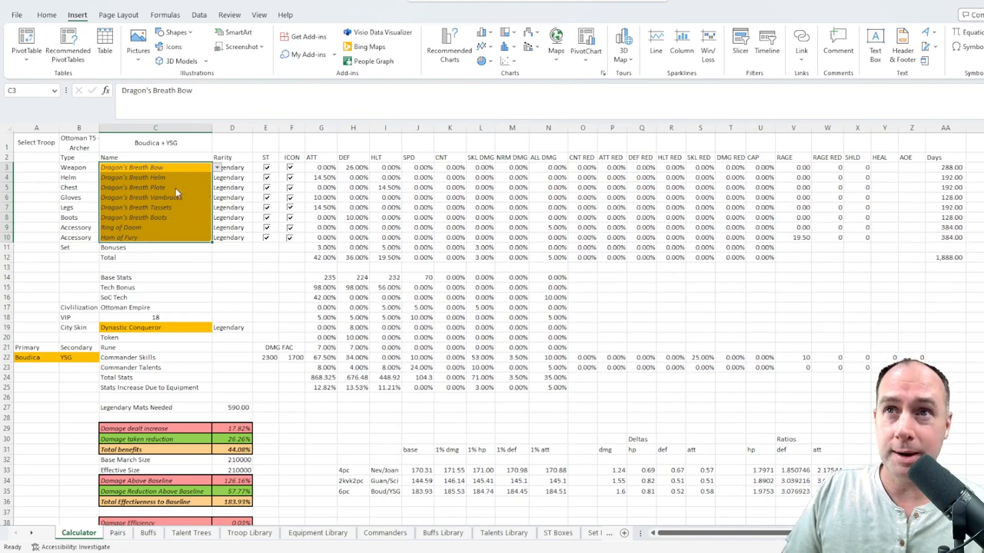
mouse_move(202, 173)
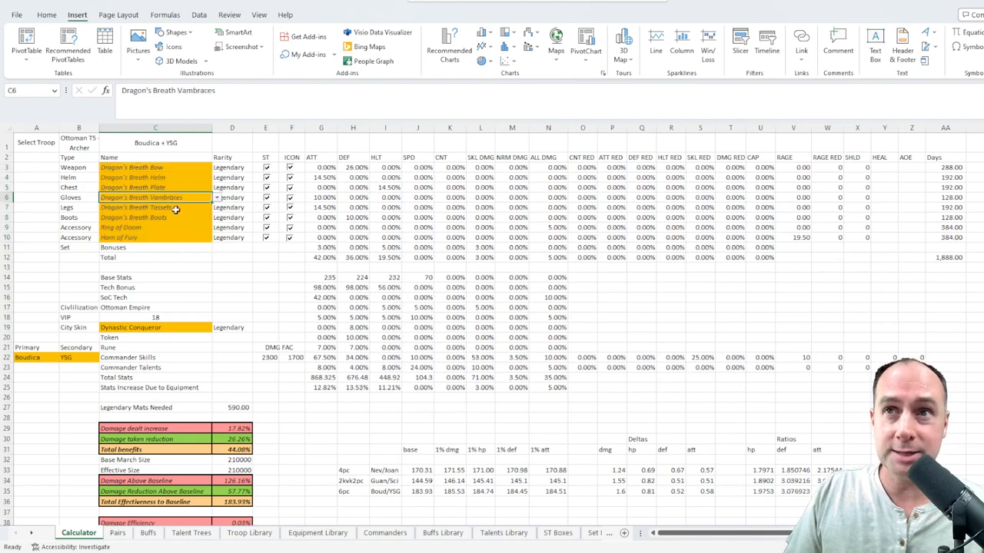
mouse_move(316, 311)
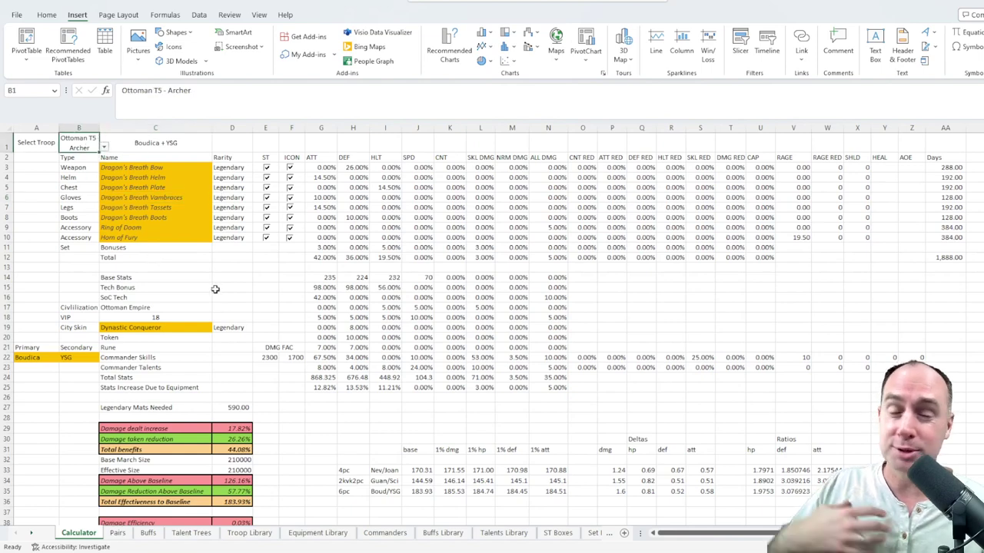
mouse_move(177, 367)
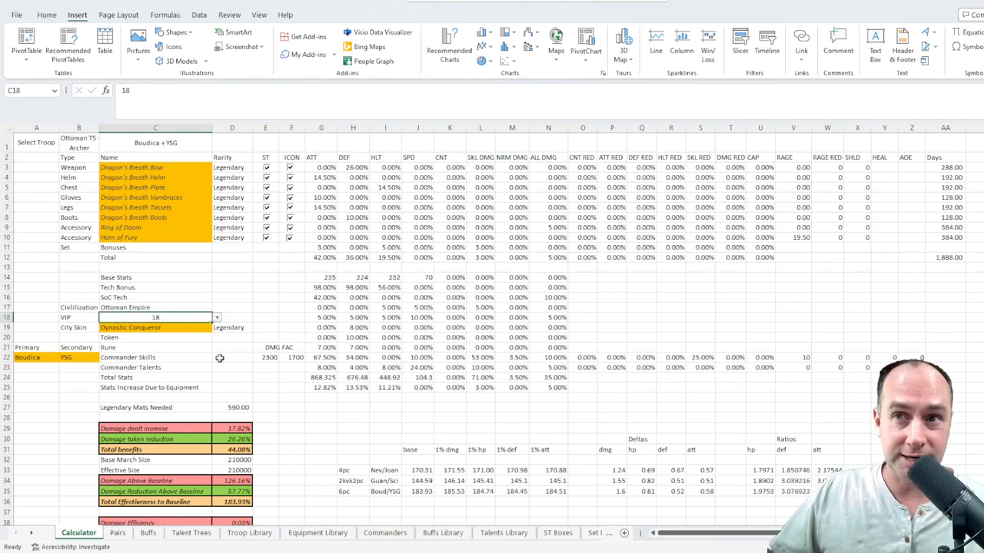
left_click(155, 327)
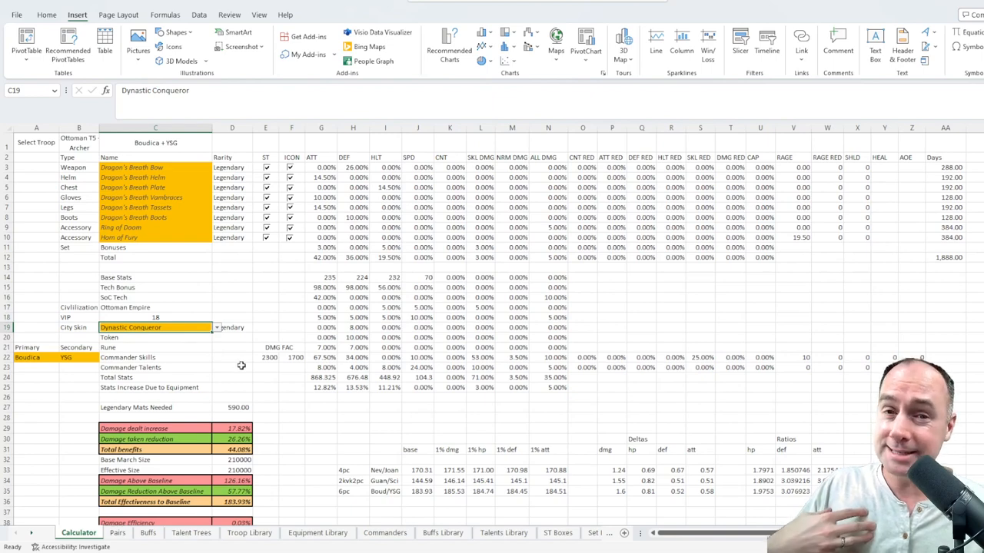
mouse_move(236, 359)
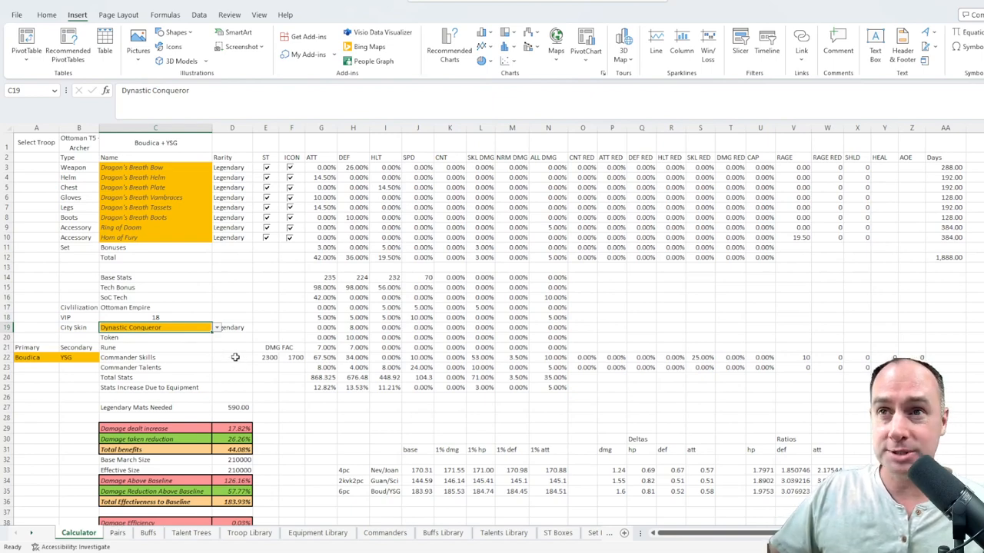
left_click(353, 327)
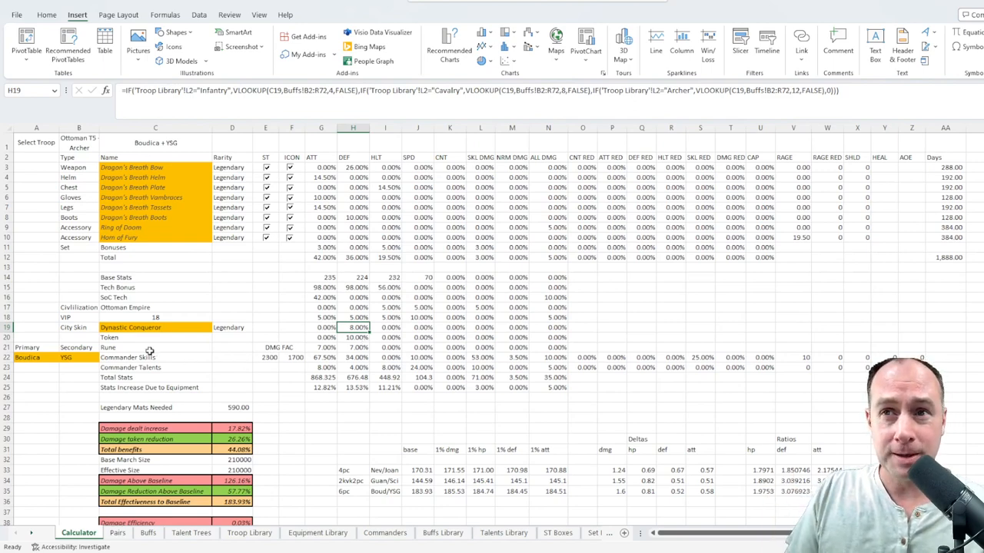
left_click(321, 347)
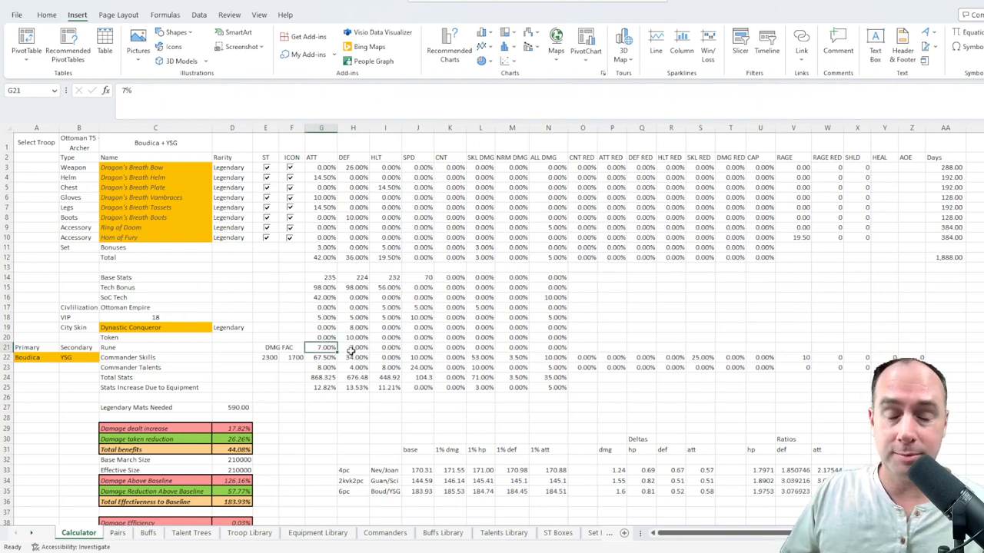
left_click(353, 338)
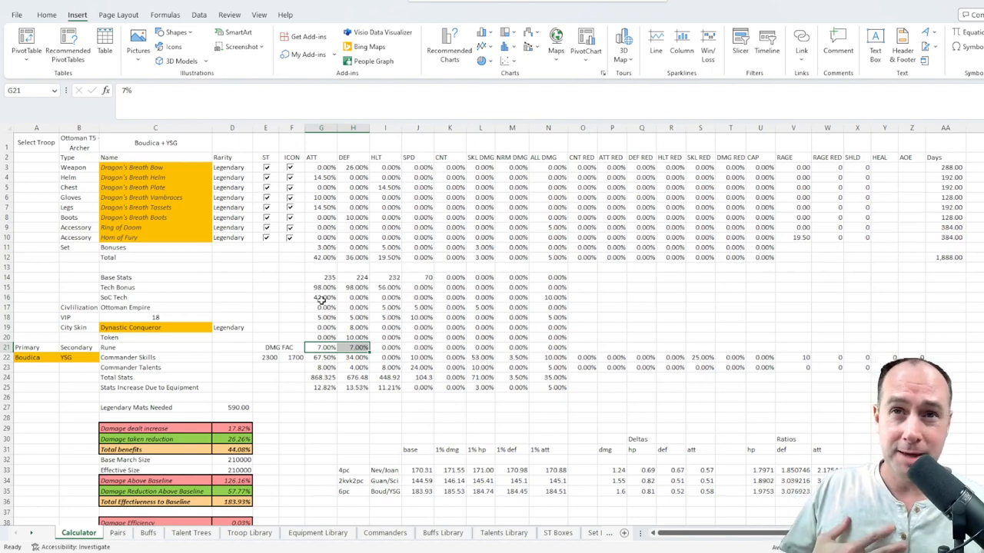
left_click(321, 298)
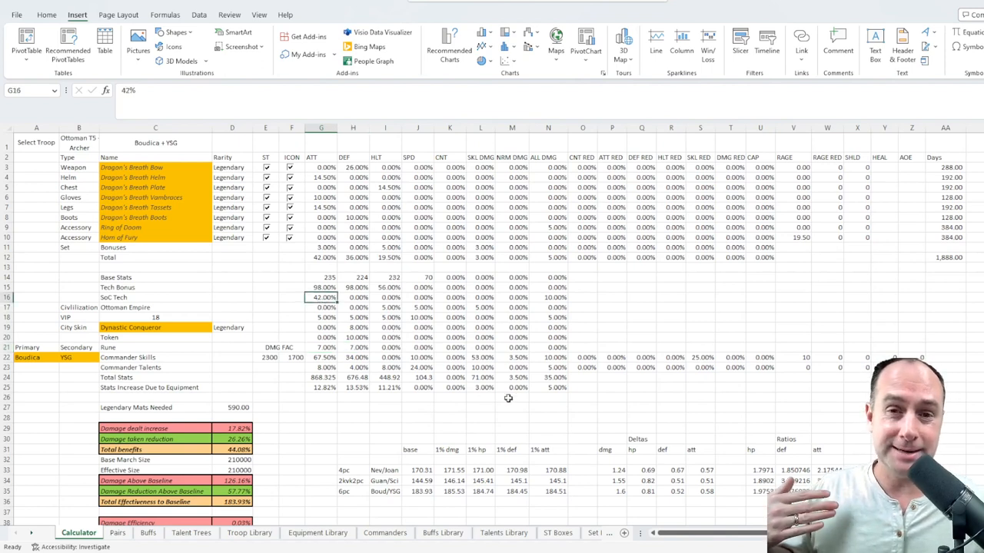
mouse_move(510, 332)
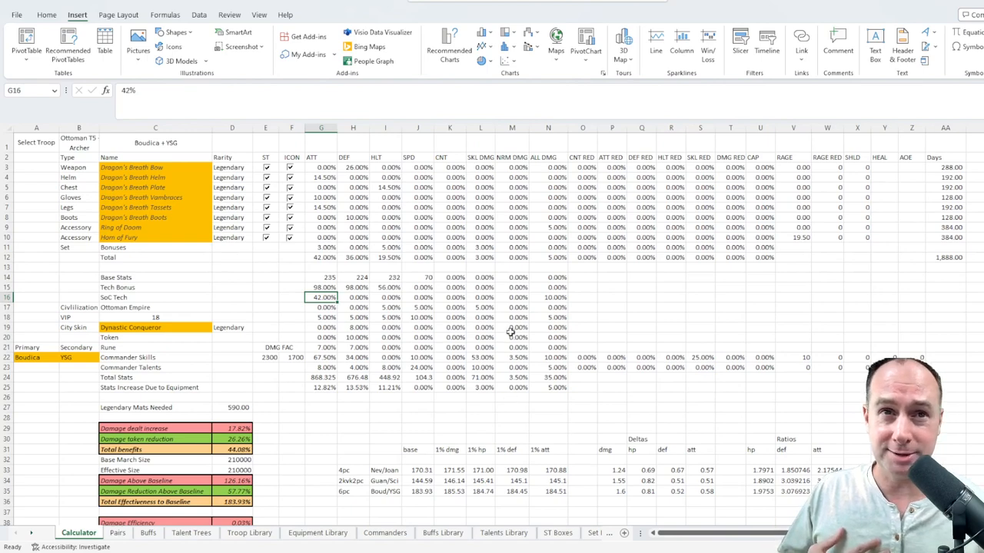
left_click(547, 297)
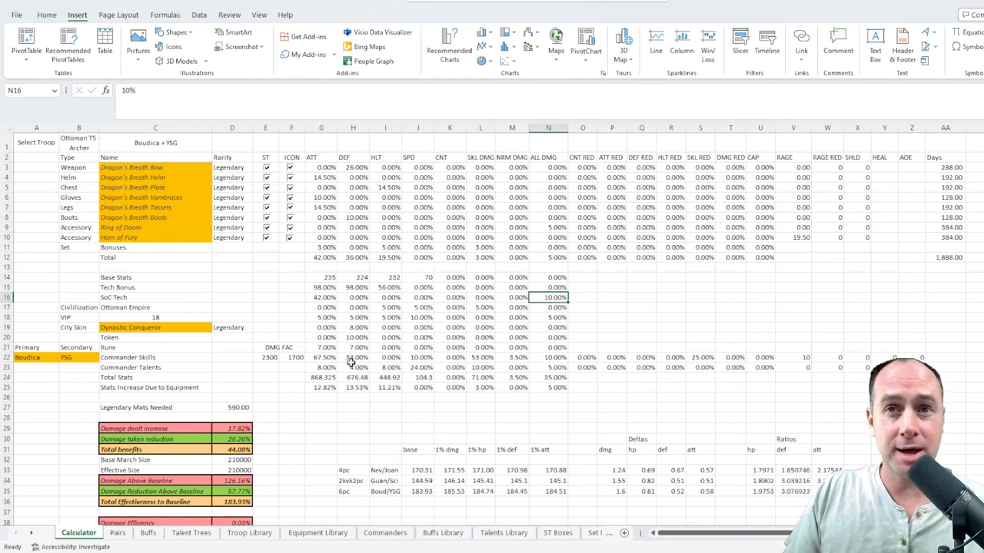
left_click(321, 347)
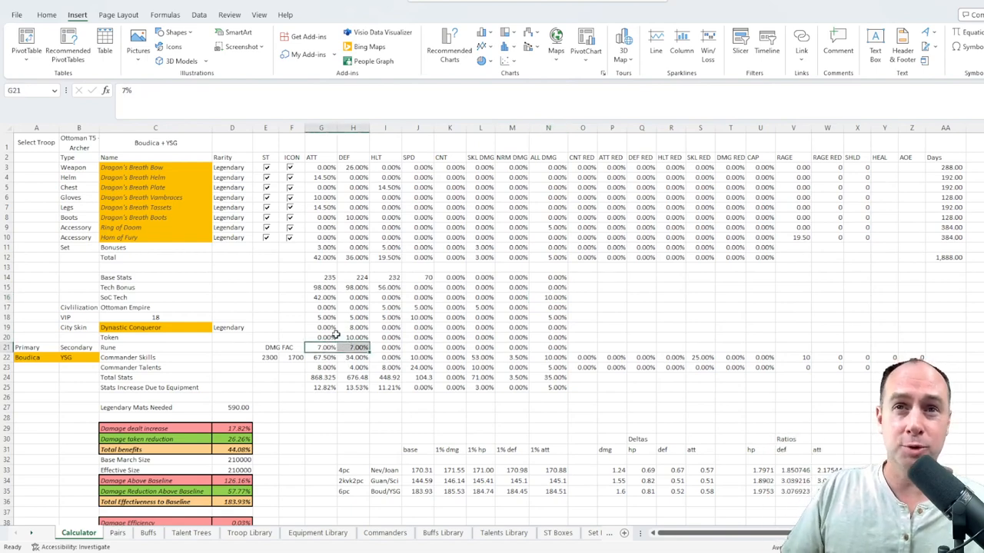
left_click(352, 338)
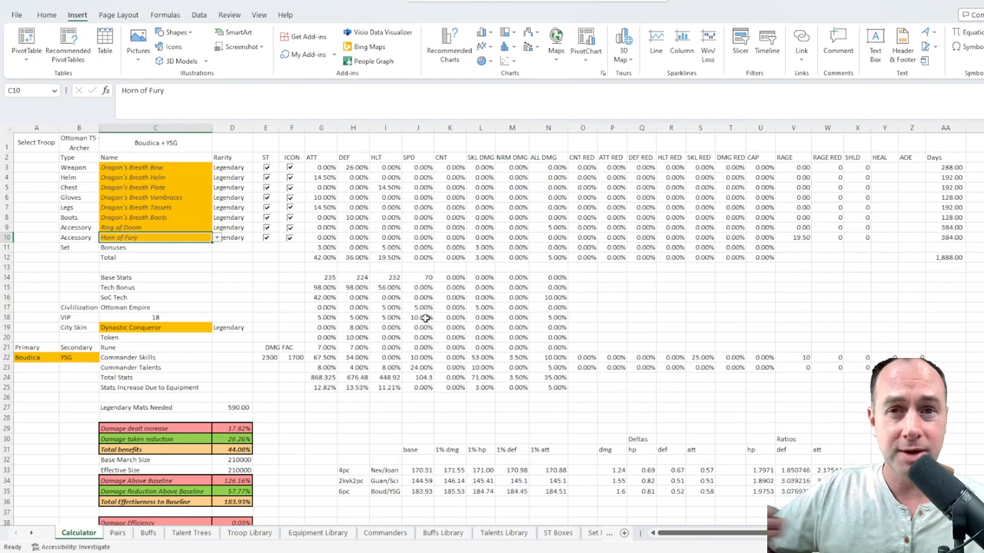
mouse_move(422, 327)
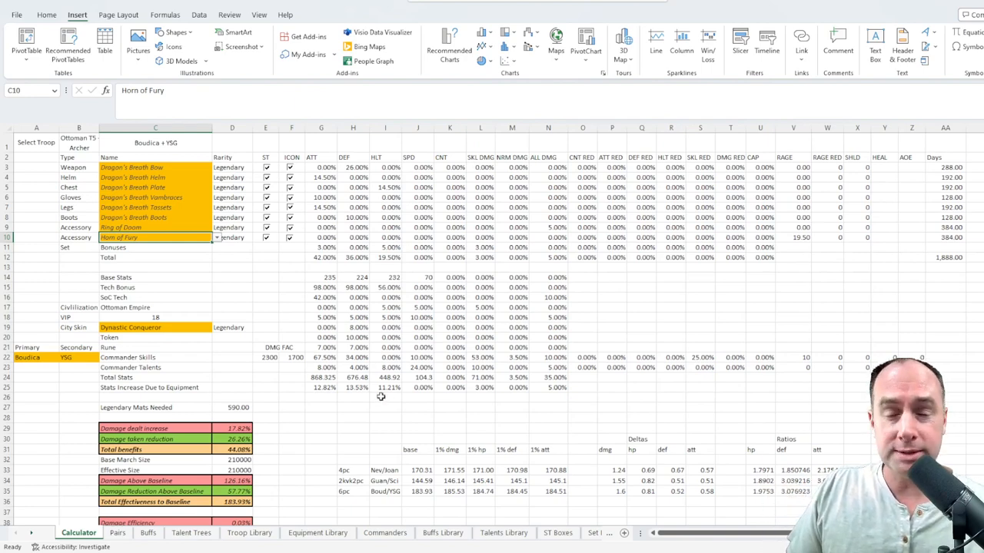
mouse_move(295, 316)
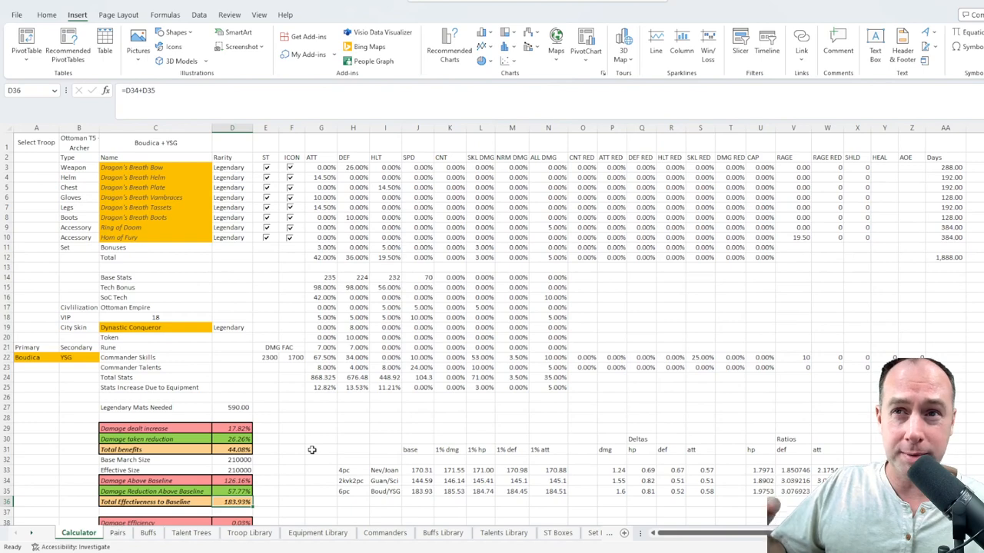
mouse_move(309, 439)
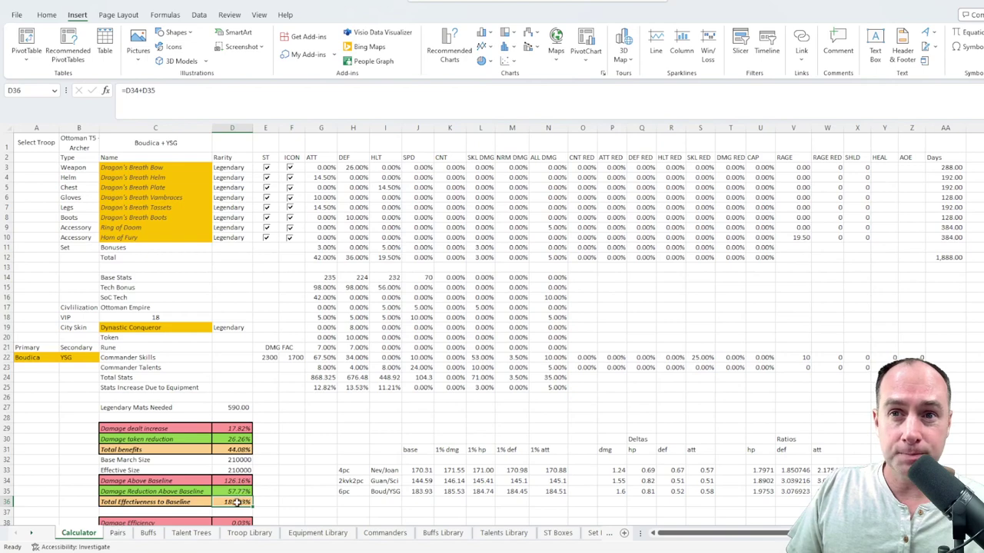
Choose Base T5 - Archer in the B1 troop dropdown, dropping effectiveness to 174.77%.
left_click(78, 148)
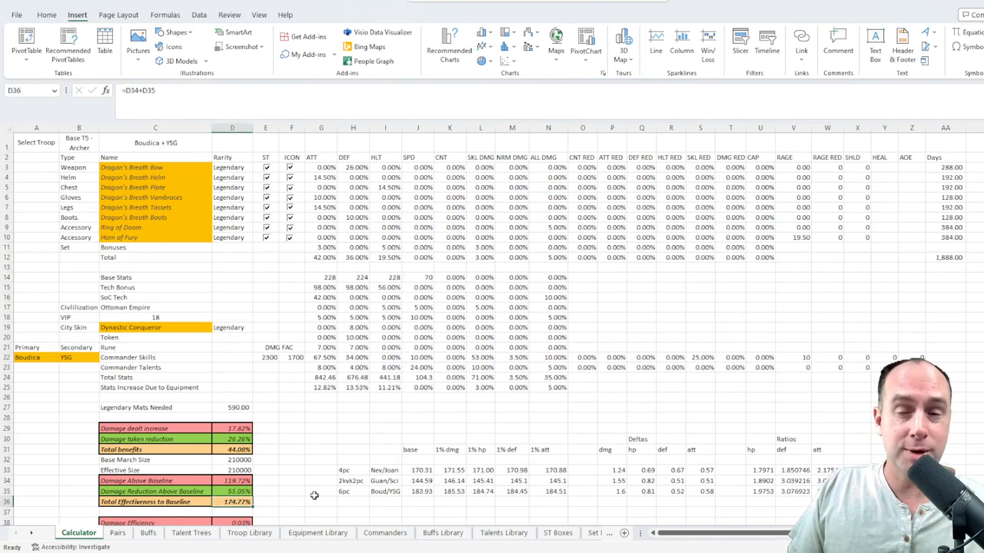
Restore Ottoman T5 - Archer in B1 and check the Boud/YSG base value in J35.
left_click(79, 142)
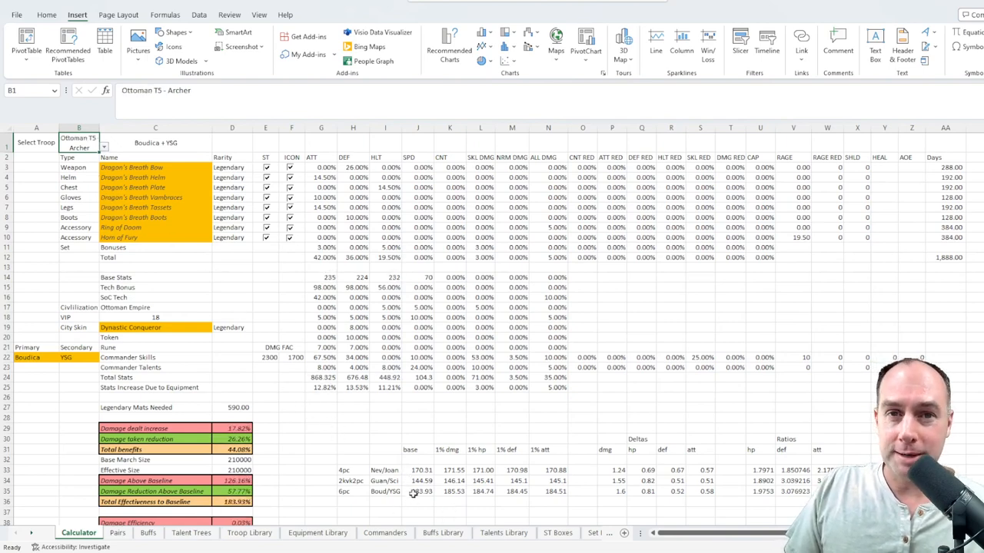
left_click(418, 491)
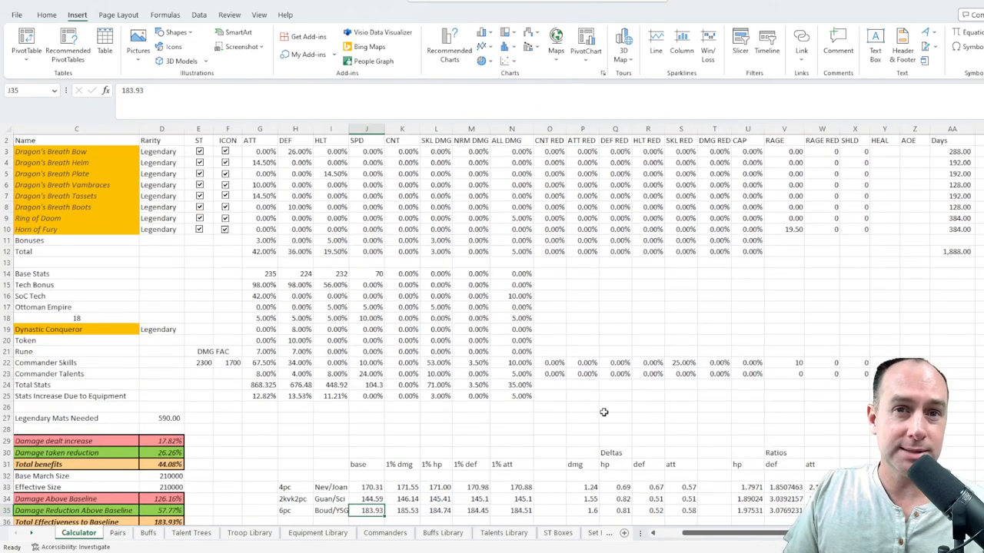
scroll("down", 3)
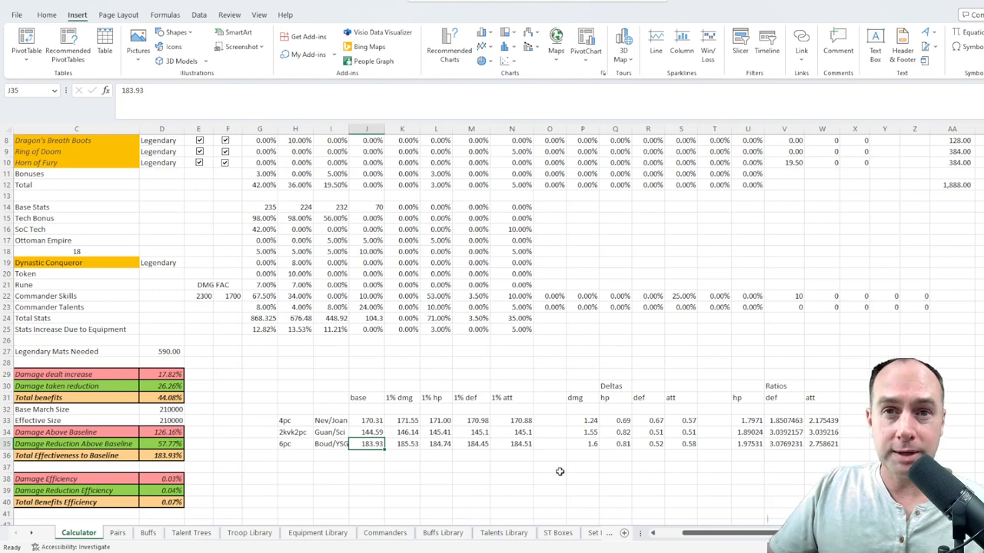
scroll("left", 3)
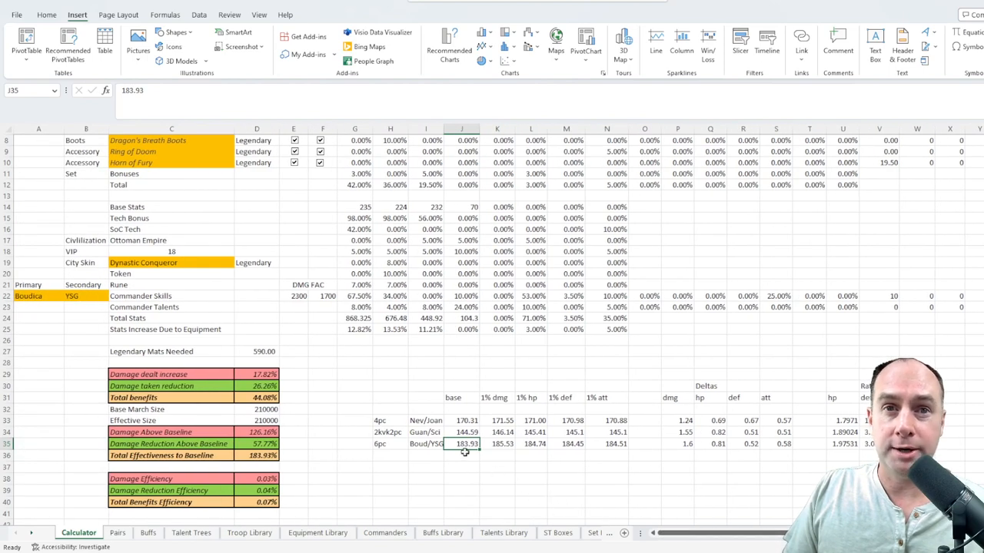
mouse_move(469, 452)
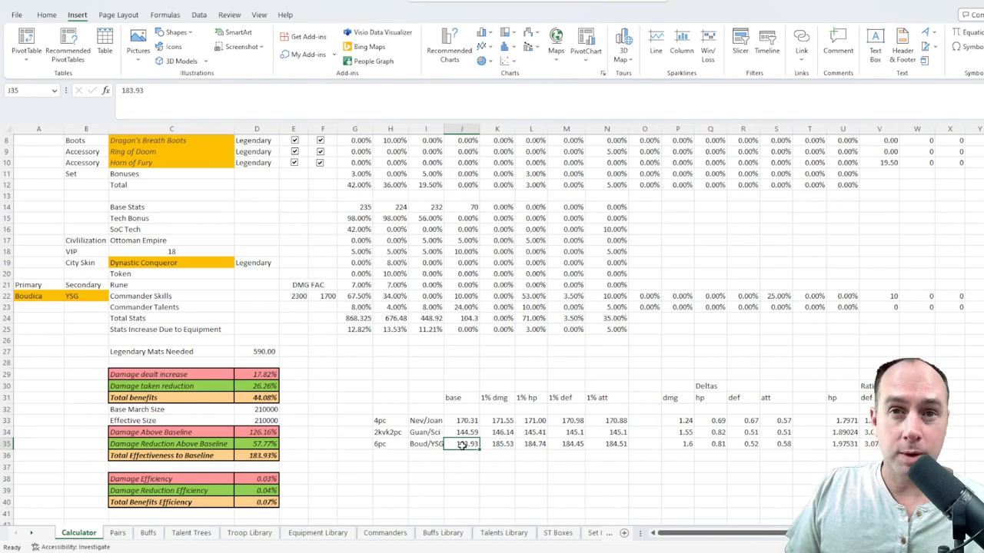
scroll("up", 3)
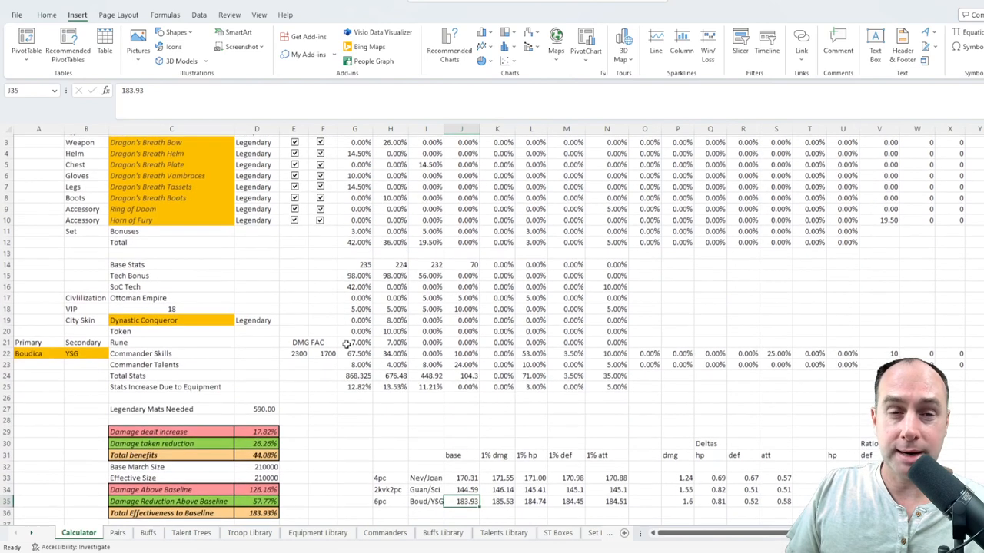
Enter a 1% Tech Bonus ALL DMG in N15 and compare with Boud/YSG's 1% dmg value.
scroll("down", 3)
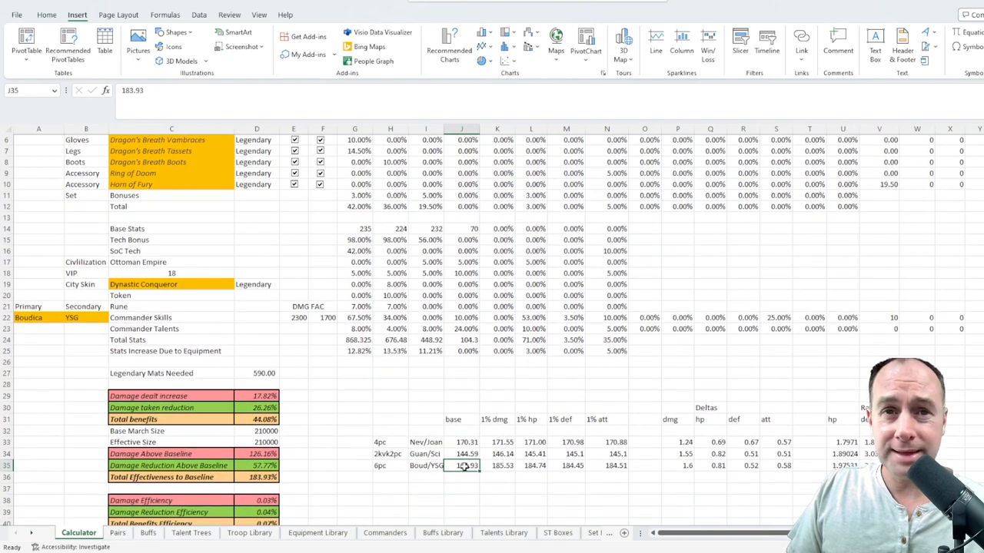
left_click(607, 240)
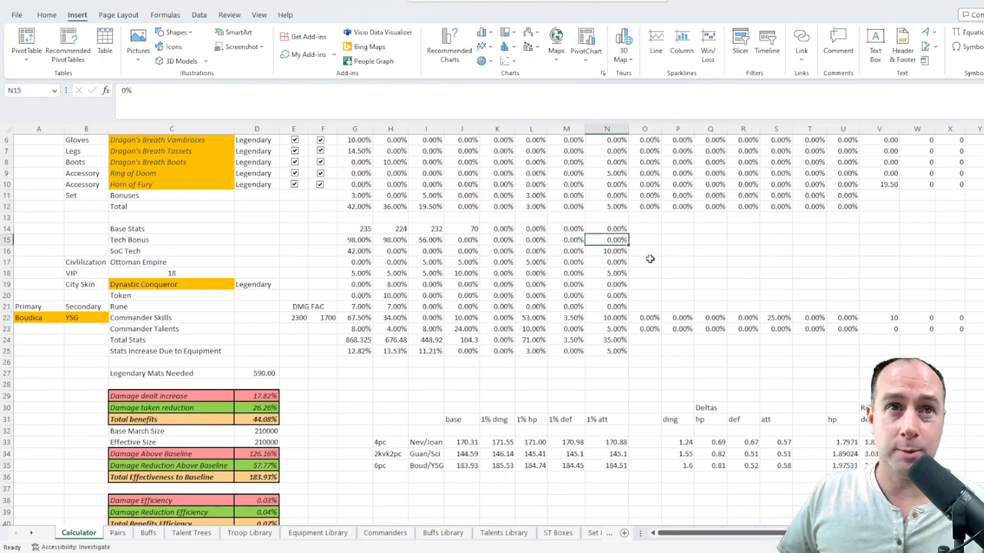
scroll("up", 3)
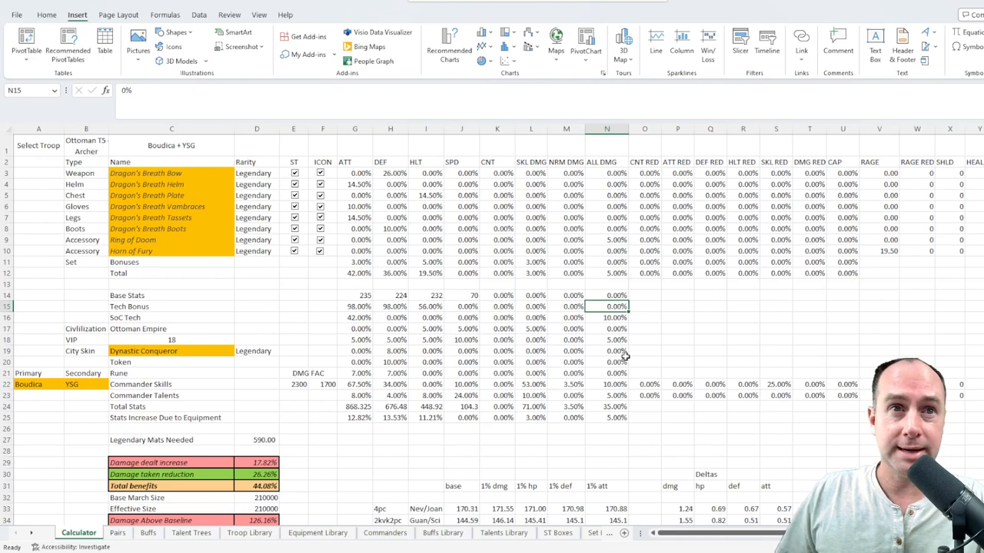
left_click(606, 317)
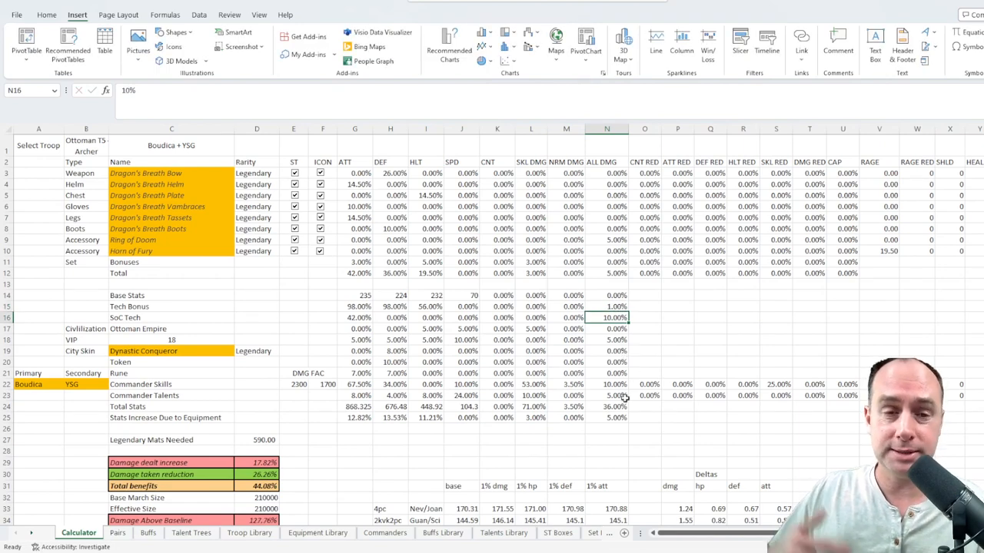
scroll("down", 3)
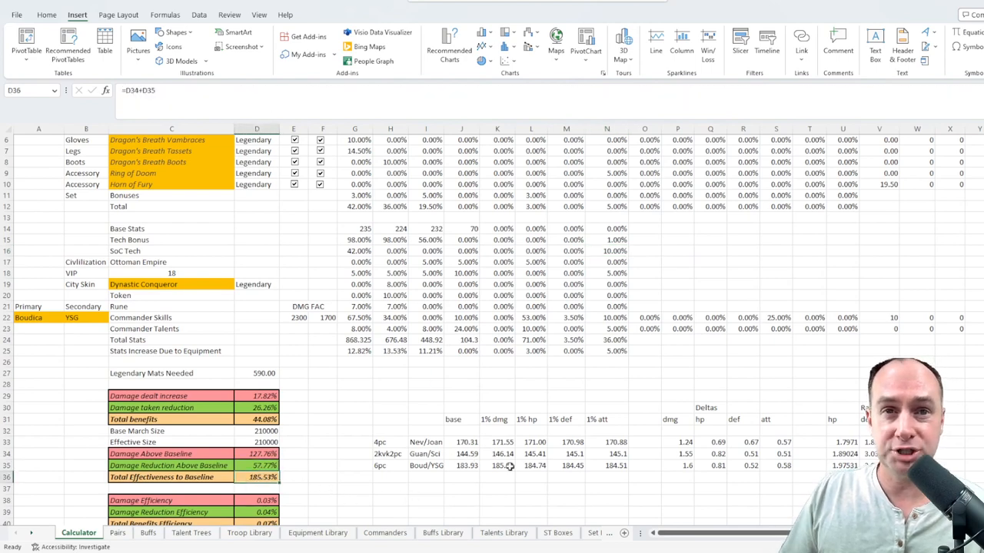
left_click(497, 465)
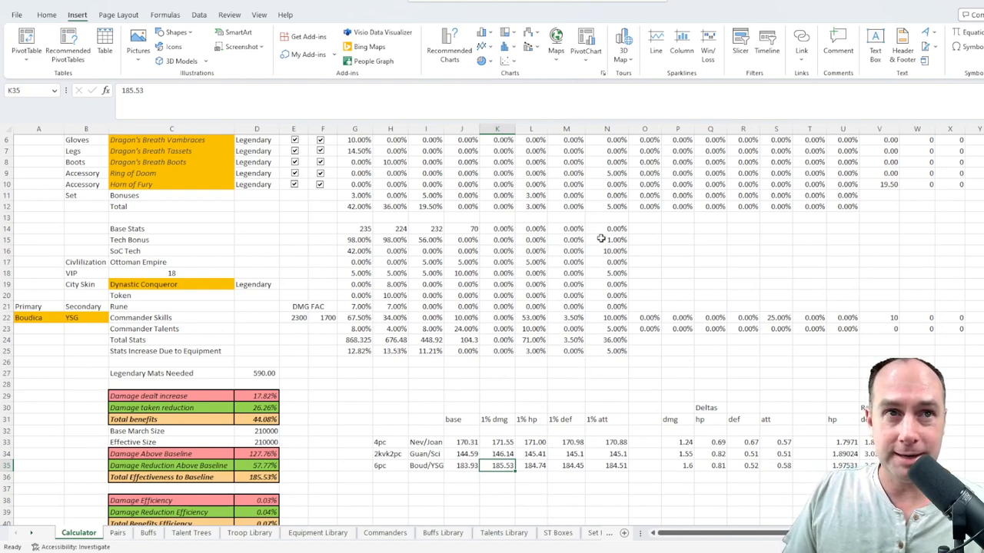
Confirm the 185.53% result, inspect the P35 delta formula, and type 0% into N15.
left_click(606, 239)
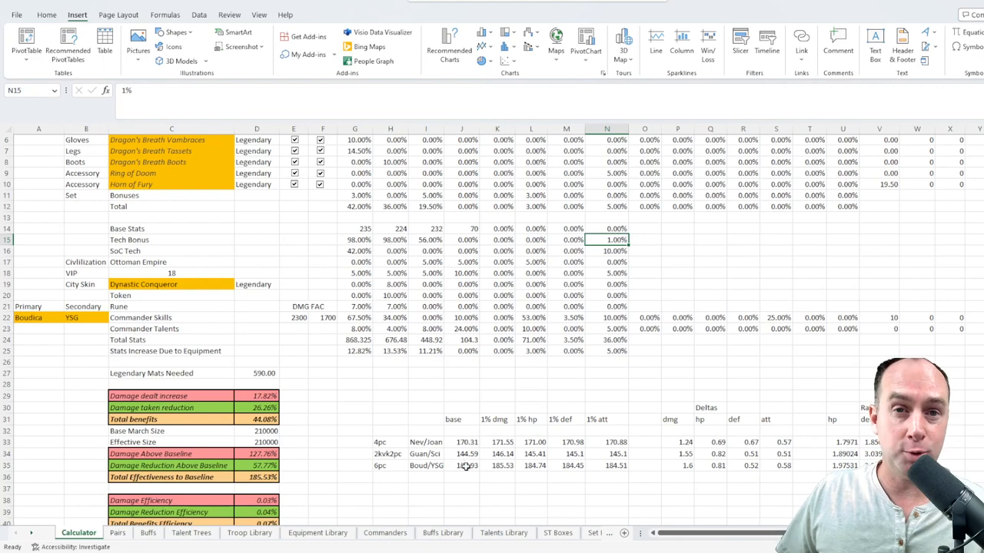
left_click(497, 465)
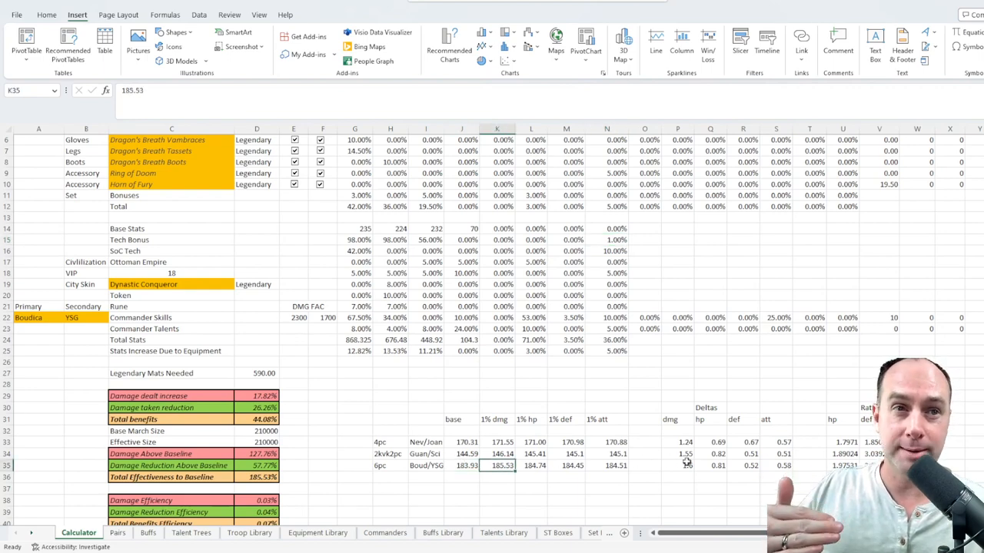
left_click(677, 465)
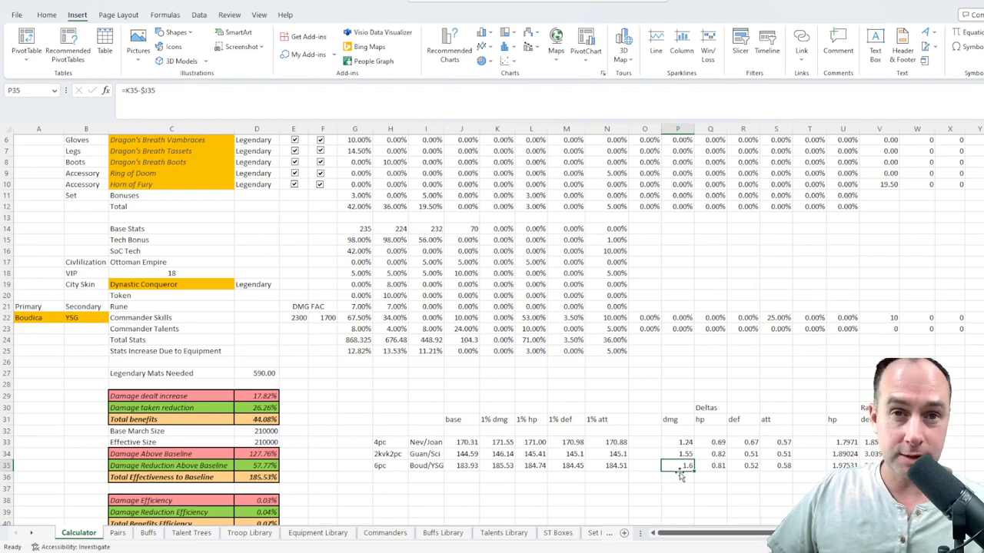
left_click(607, 239)
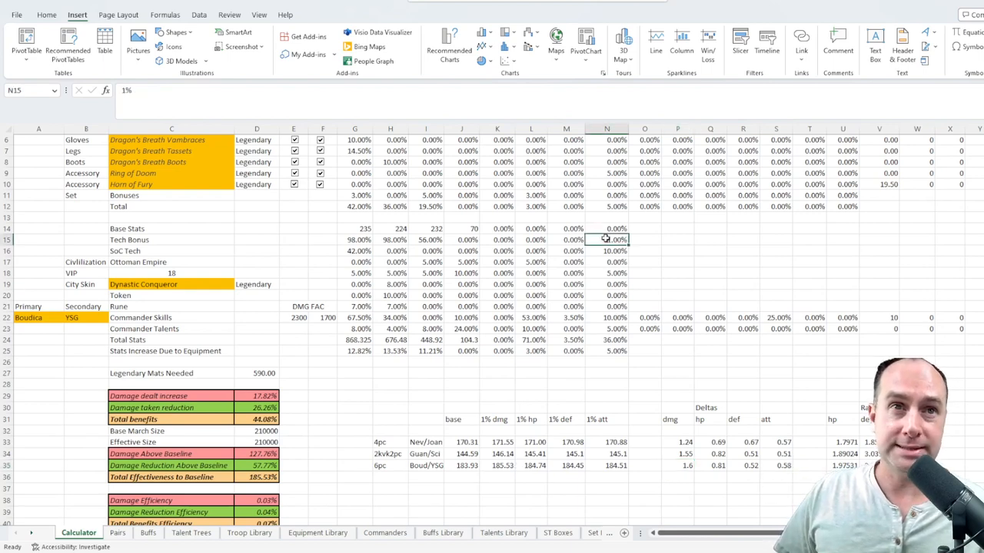
type("0%")
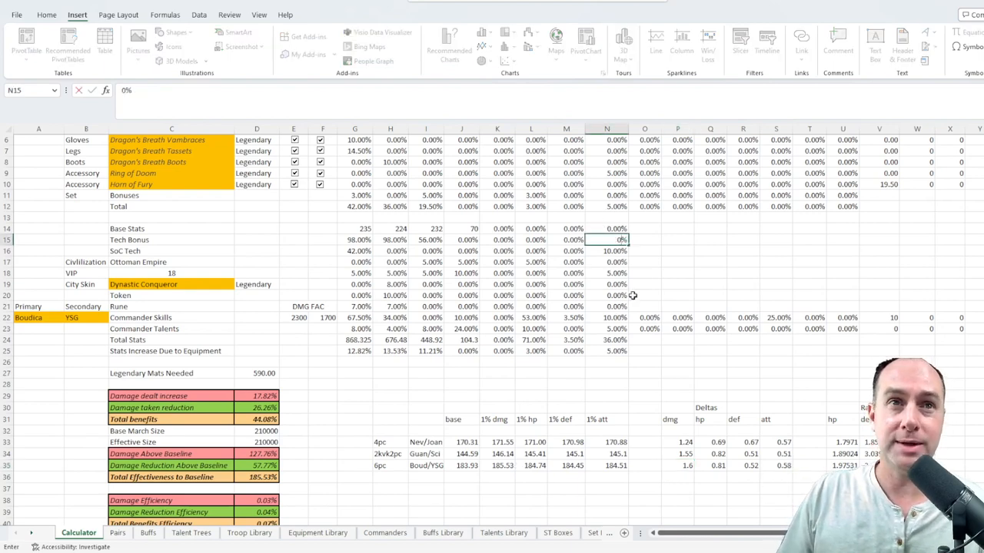
Test 1% SoC Tech HLT against Boud/YSG's 1% hp and base values, then the 1% def figure.
scroll("up", 3)
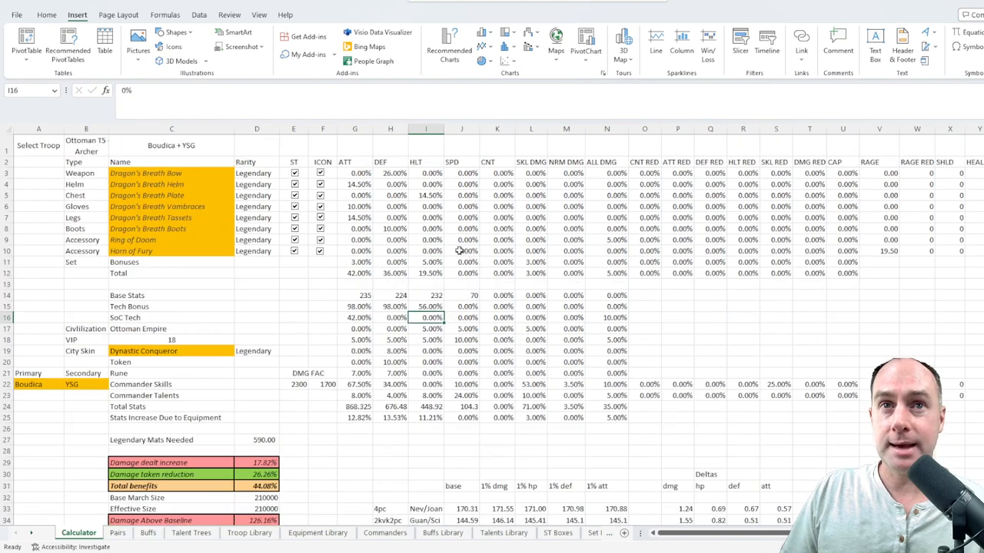
scroll("down", 3)
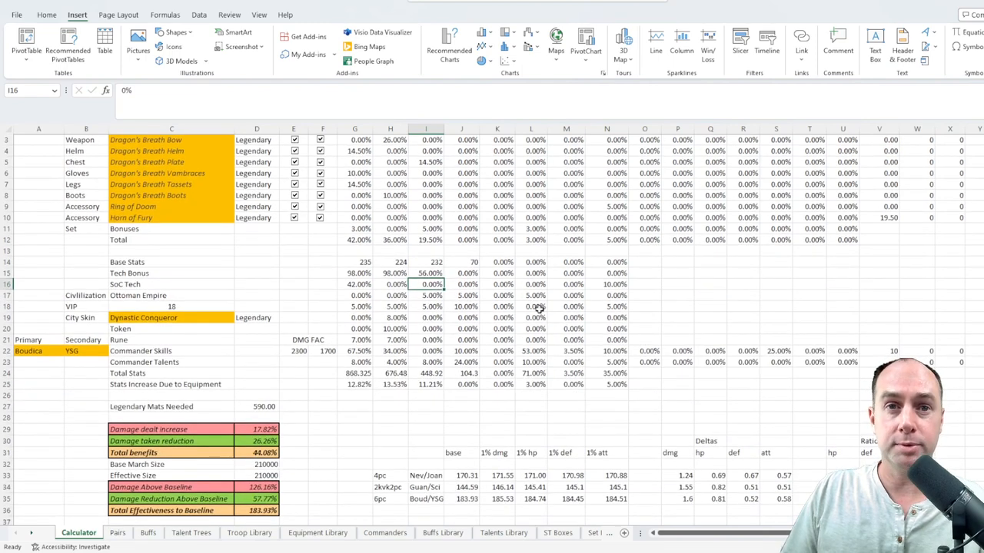
type("1%")
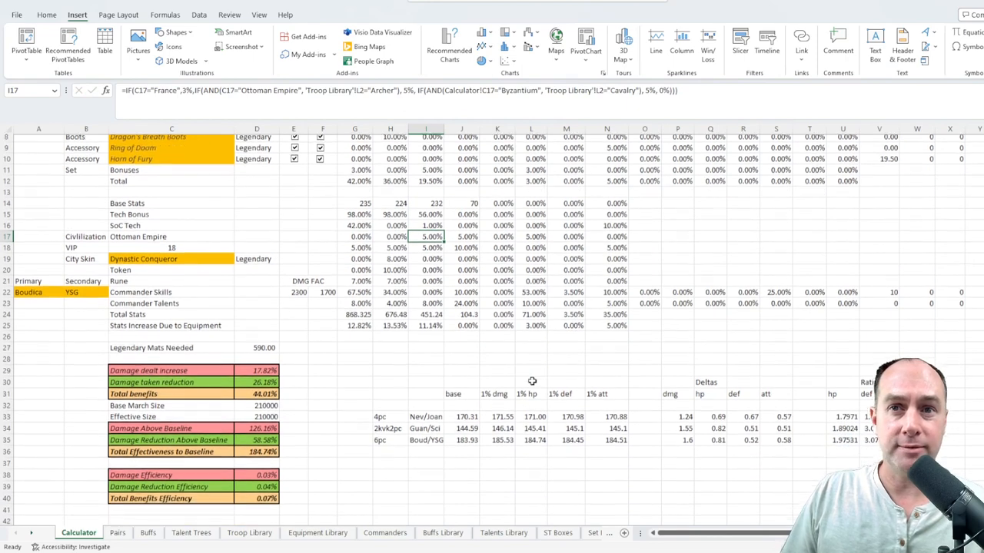
left_click(531, 432)
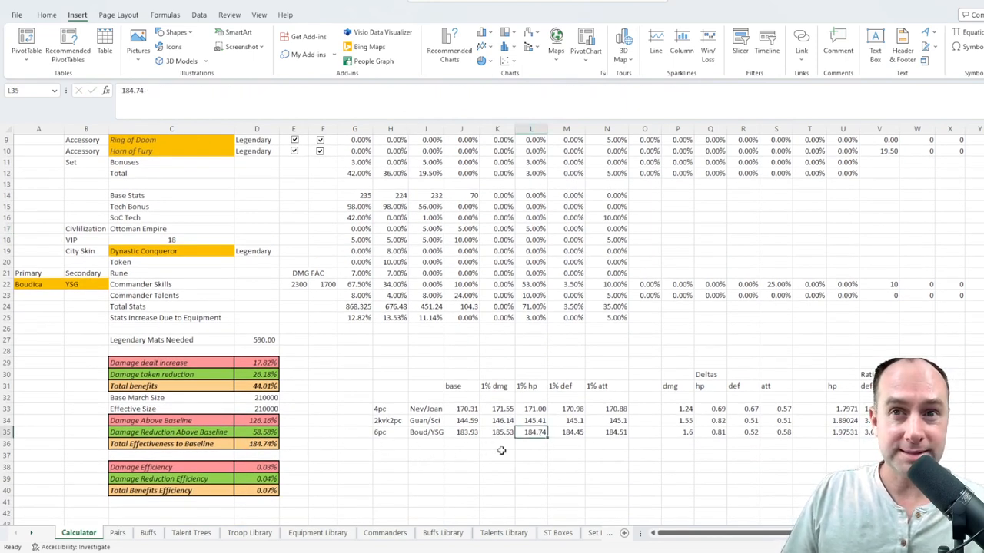
mouse_move(711, 437)
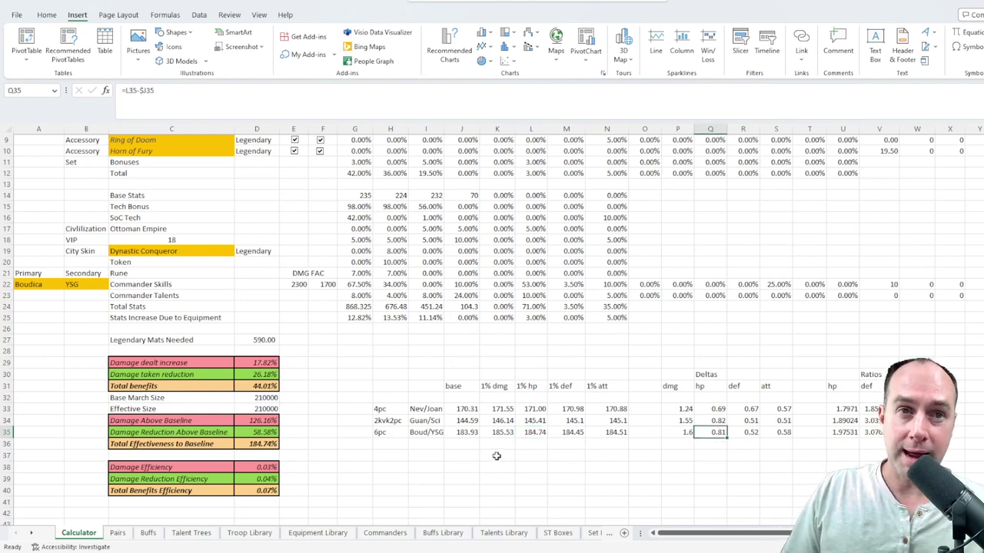
left_click(461, 431)
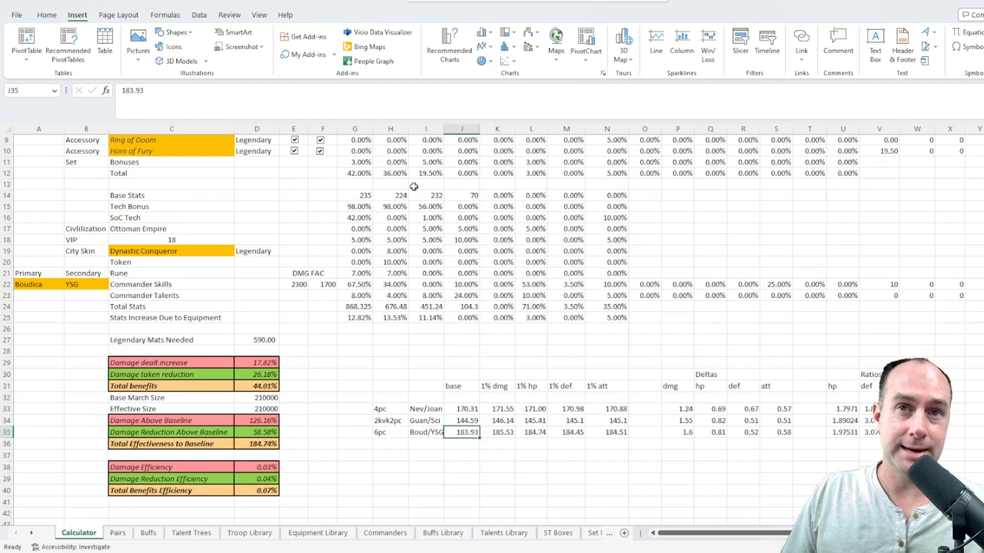
left_click(427, 217)
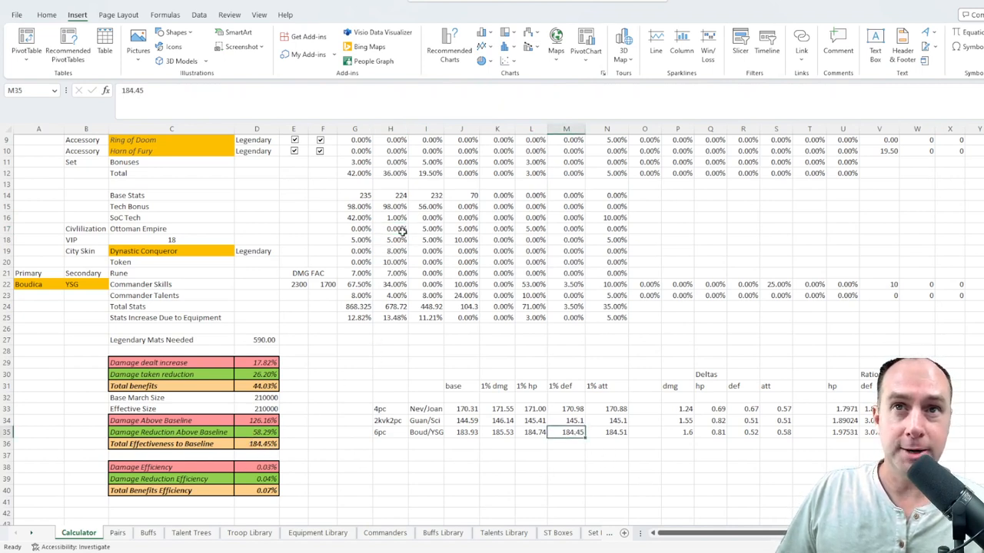
Test a 1% Token ATT bonus in G20 against Boud/YSG's 1% att value, then clear it.
left_click(355, 217)
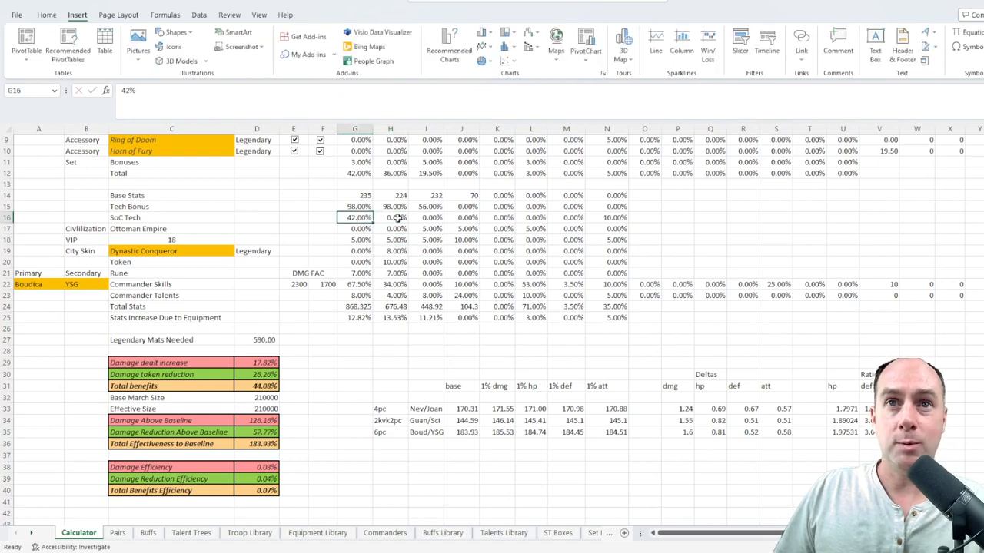
left_click(354, 262)
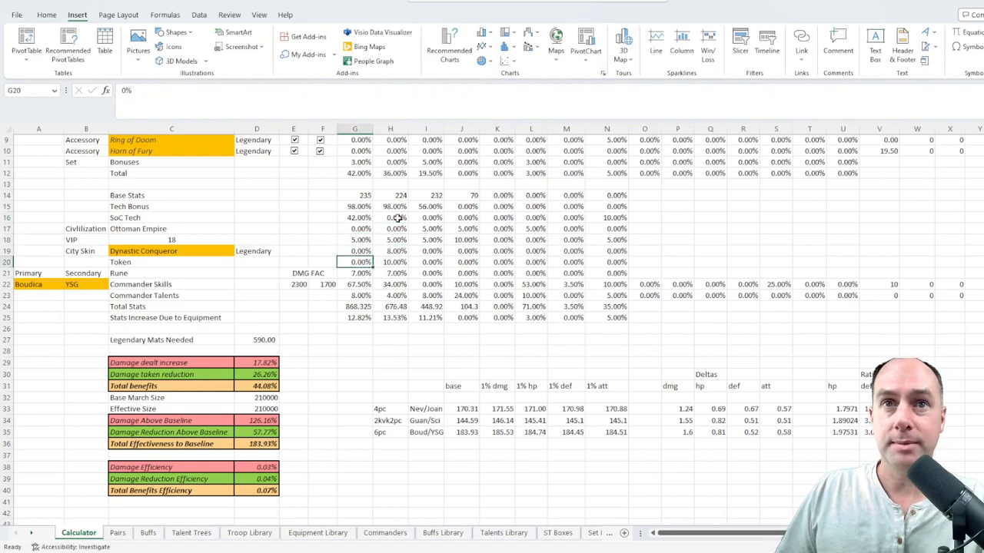
left_click(354, 273)
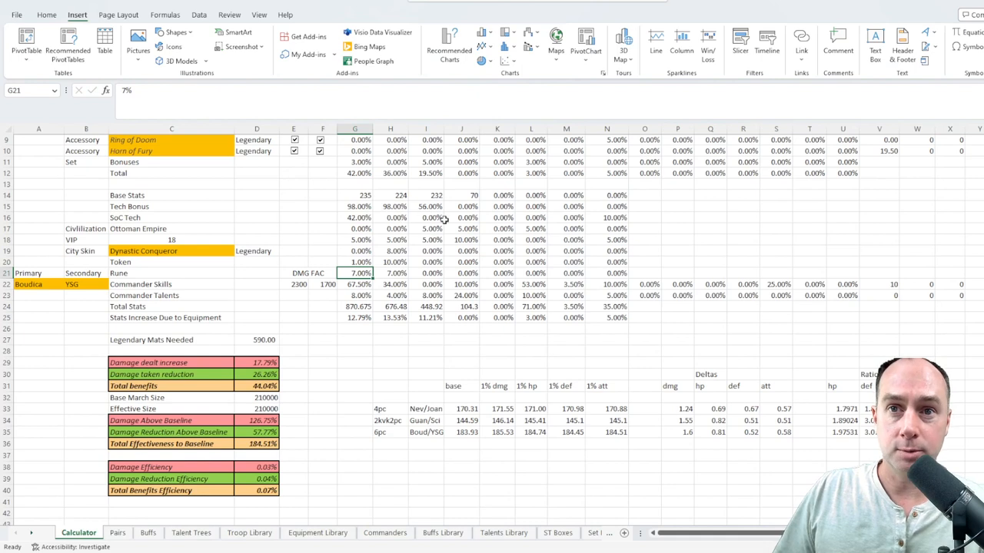
left_click(607, 431)
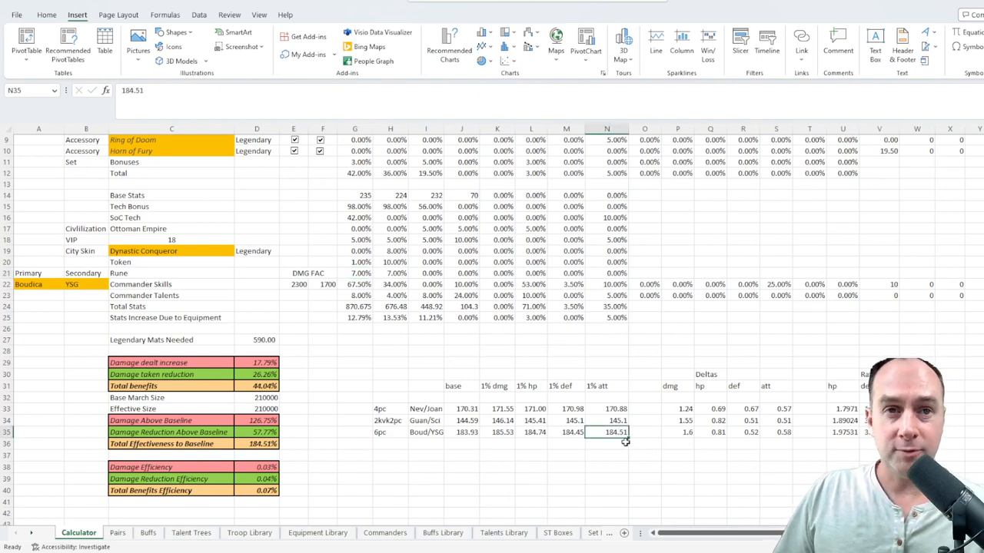
left_click(355, 262)
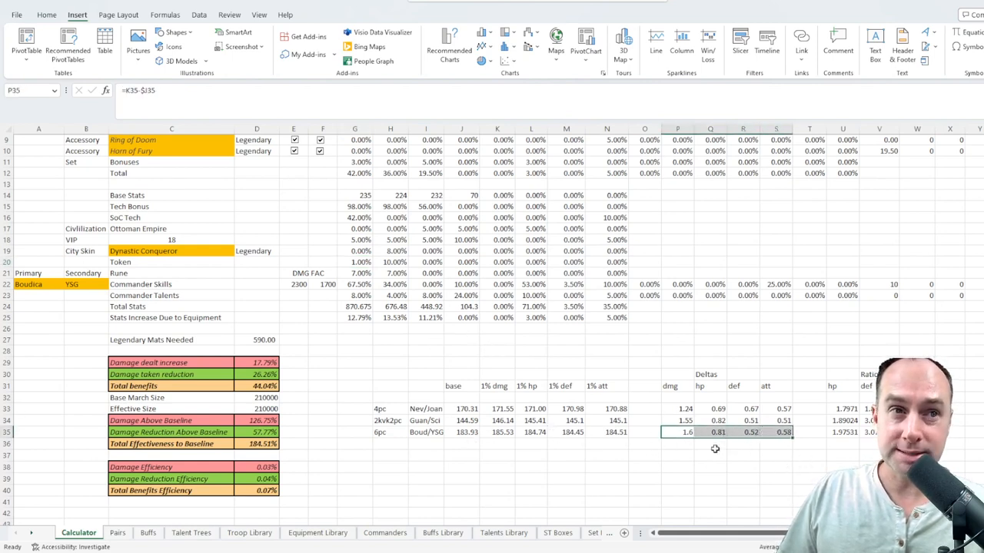
left_click(775, 432)
type("7")
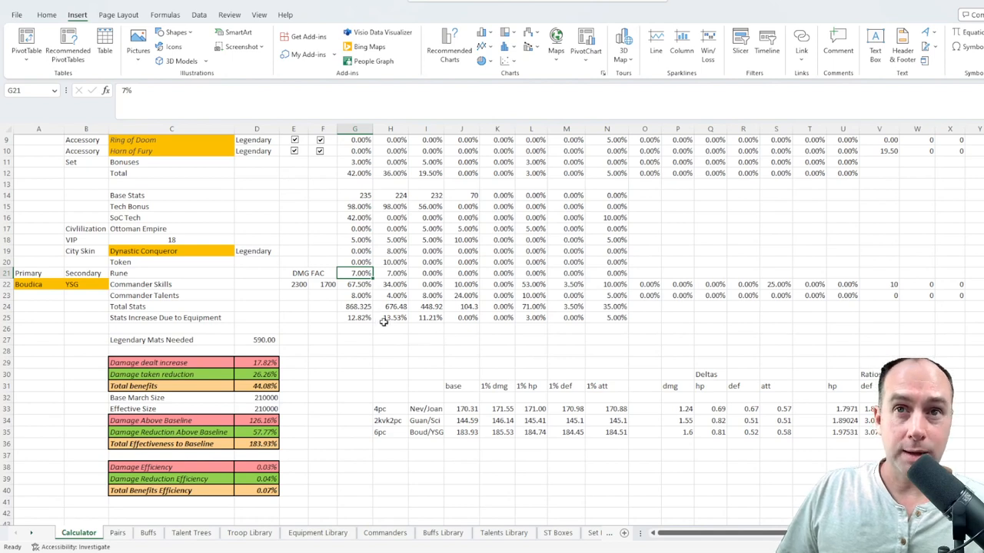
left_click(391, 306)
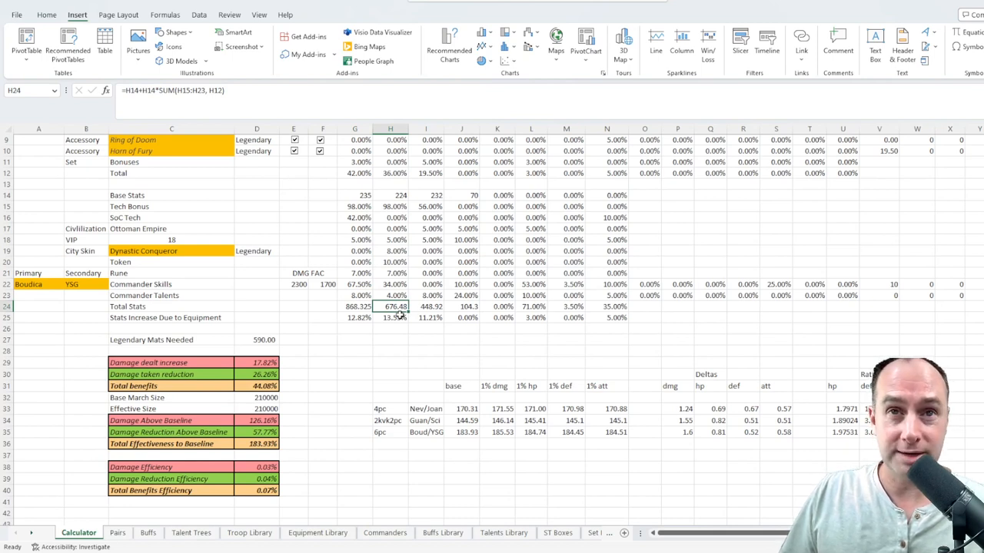
left_click(426, 306)
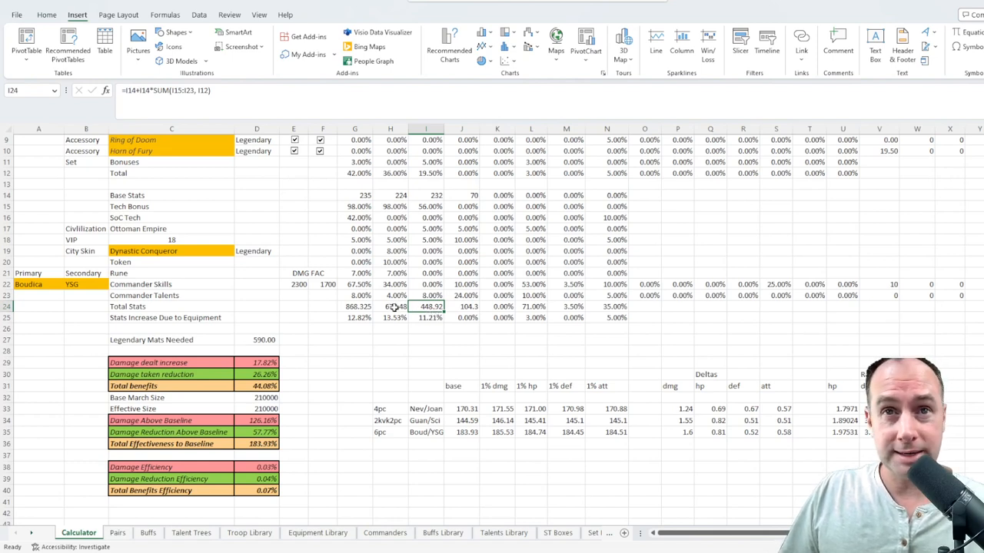
left_click(354, 305)
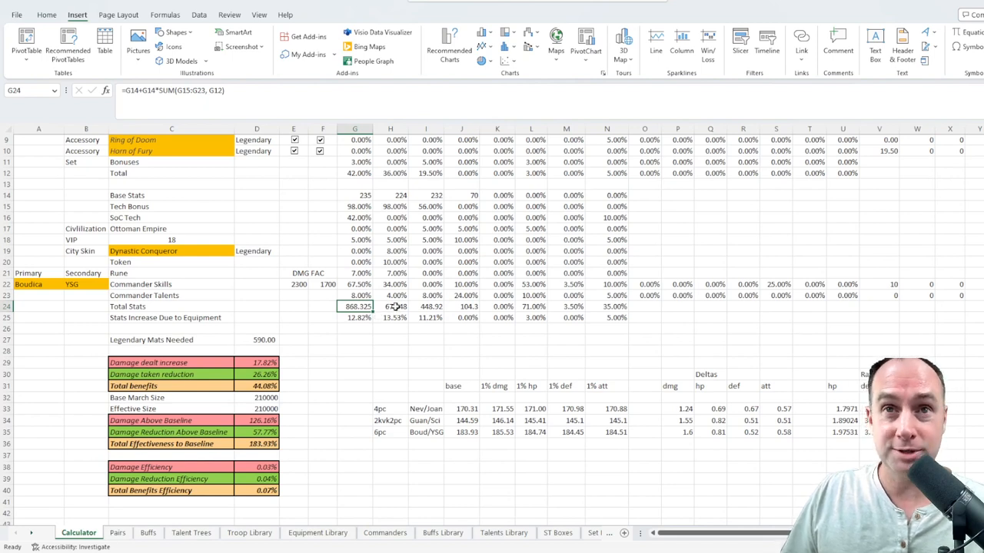
left_click(390, 306)
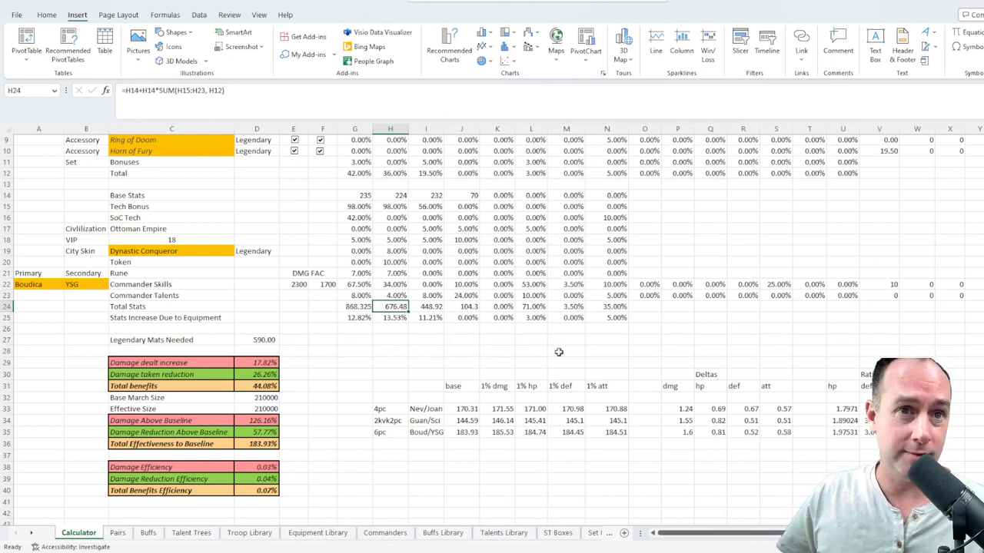
mouse_move(603, 363)
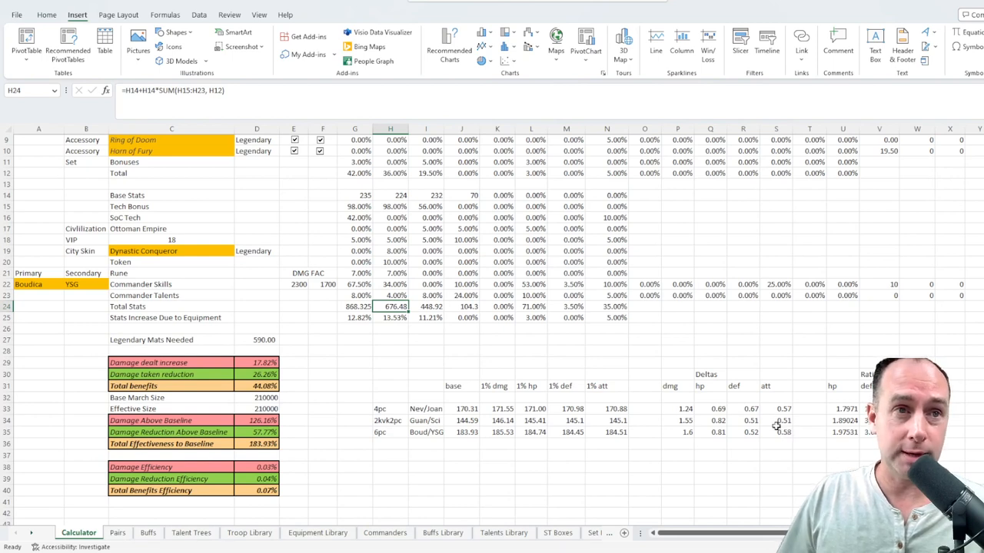
left_click_drag(677, 408, 776, 432)
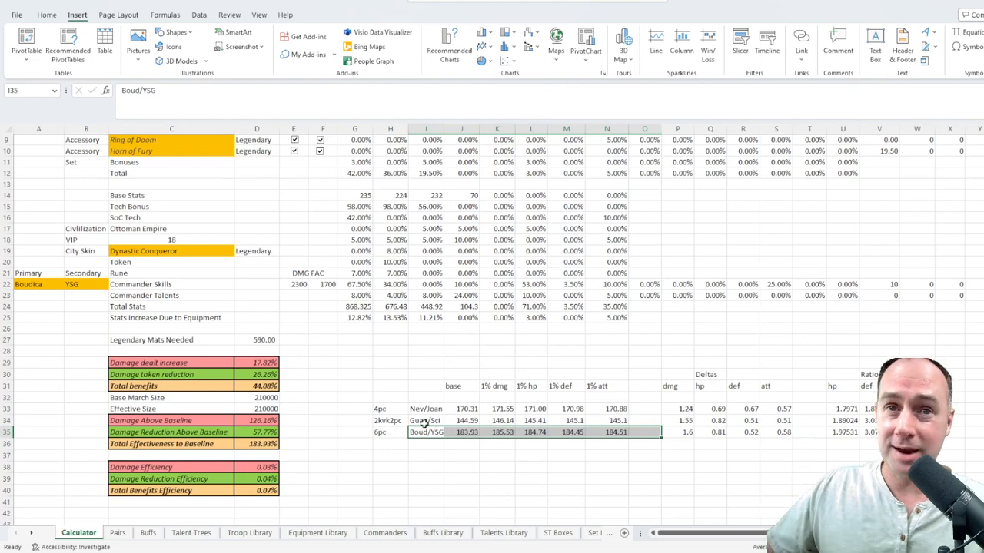
Set the column C gear dropdowns, including Sturdy Boots of the Eternal Empire.
scroll("up", 3)
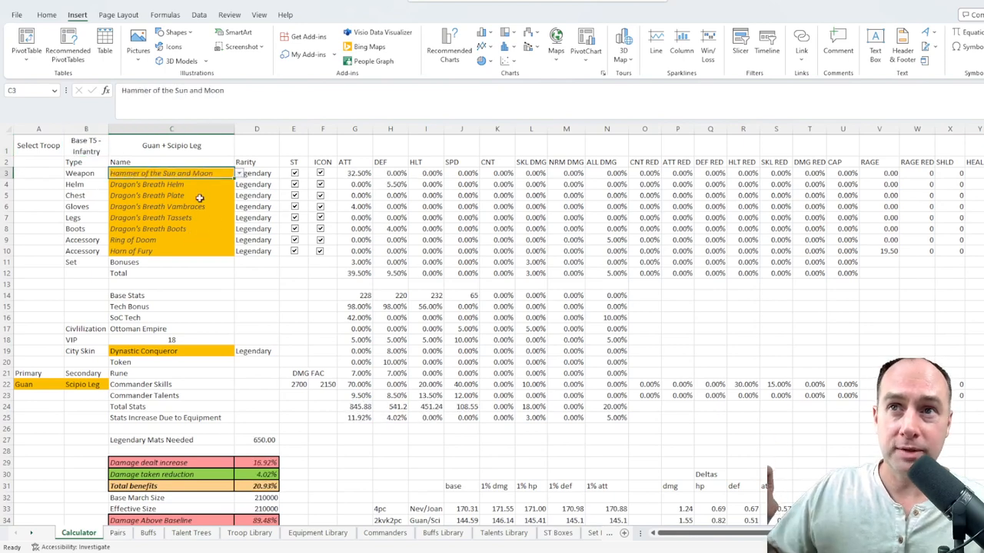
left_click(171, 183)
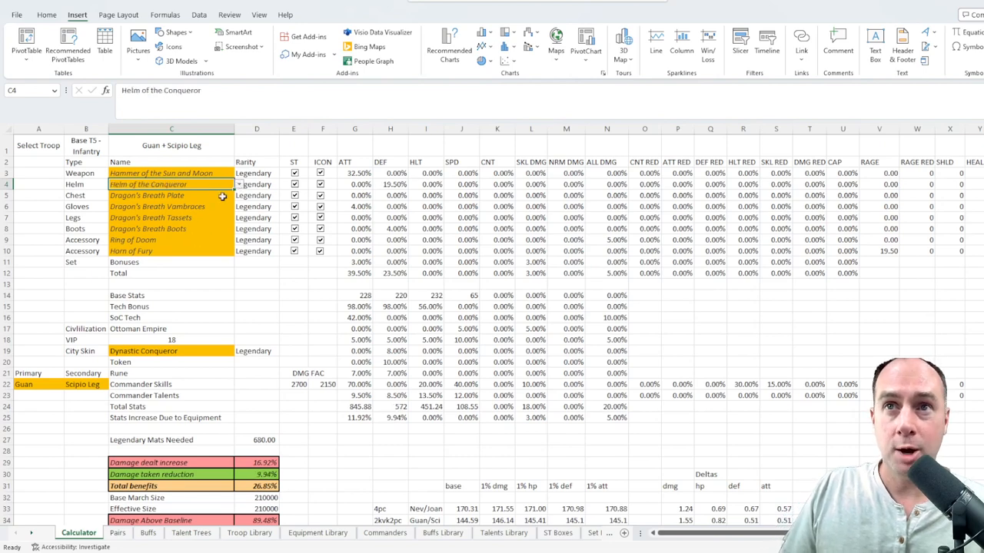
left_click(146, 196)
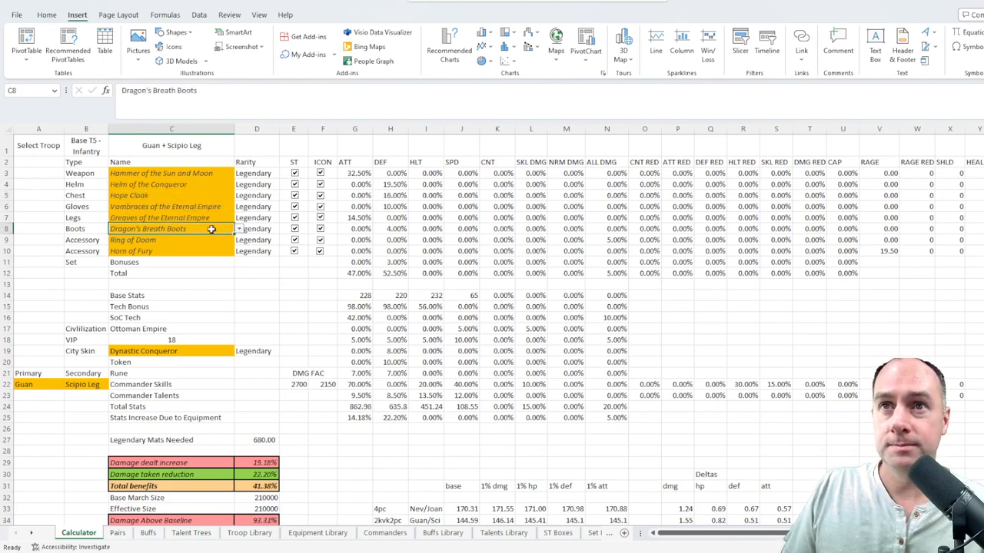
left_click(172, 218)
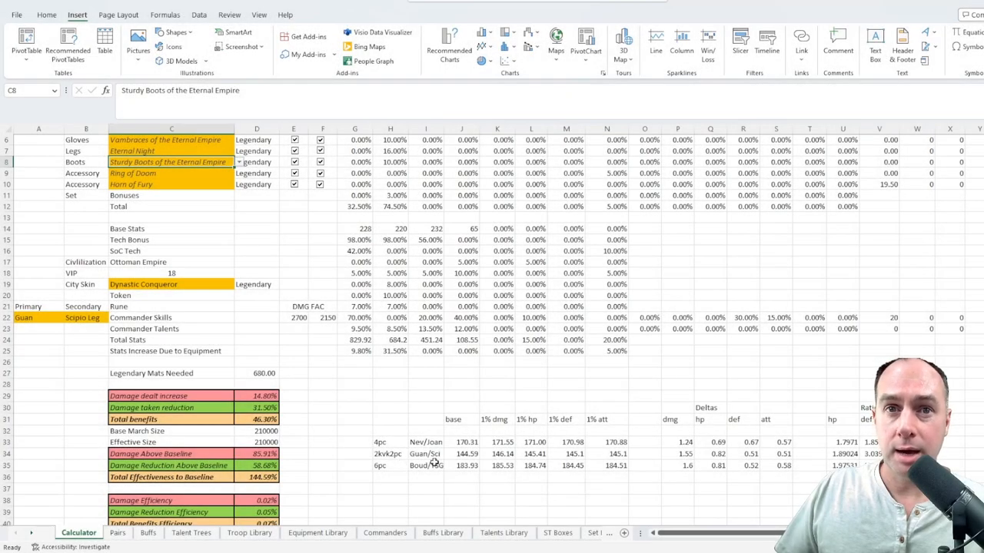
Compare the 144.59% total with the Guan/Sci 2kvk2pc row and its baseline formula.
left_click(389, 454)
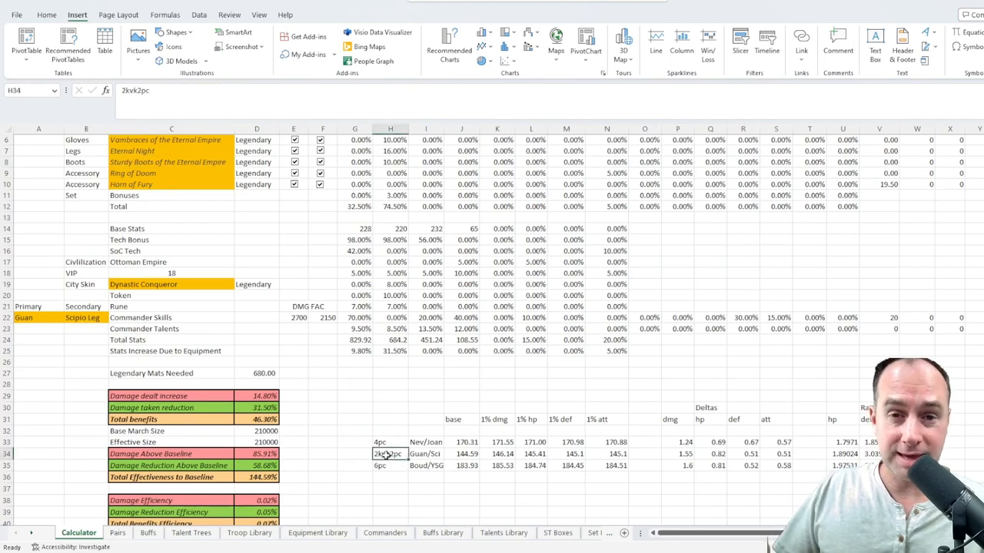
scroll("up", 3)
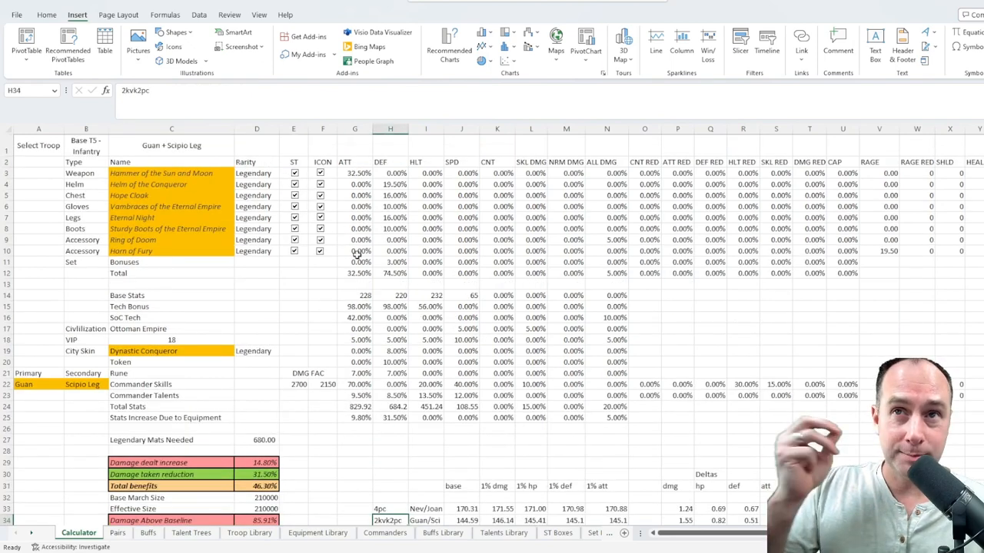
scroll("down", 3)
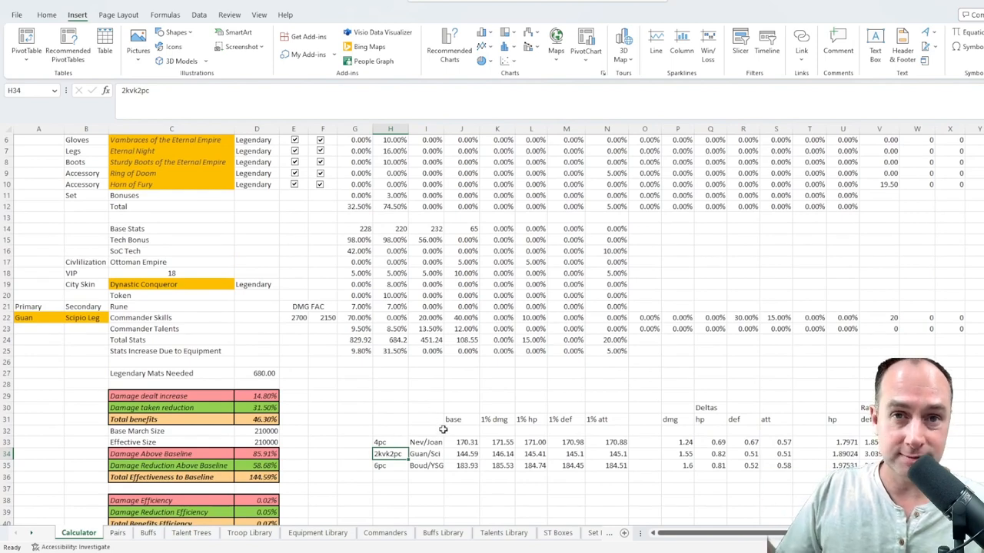
scroll("up", 3)
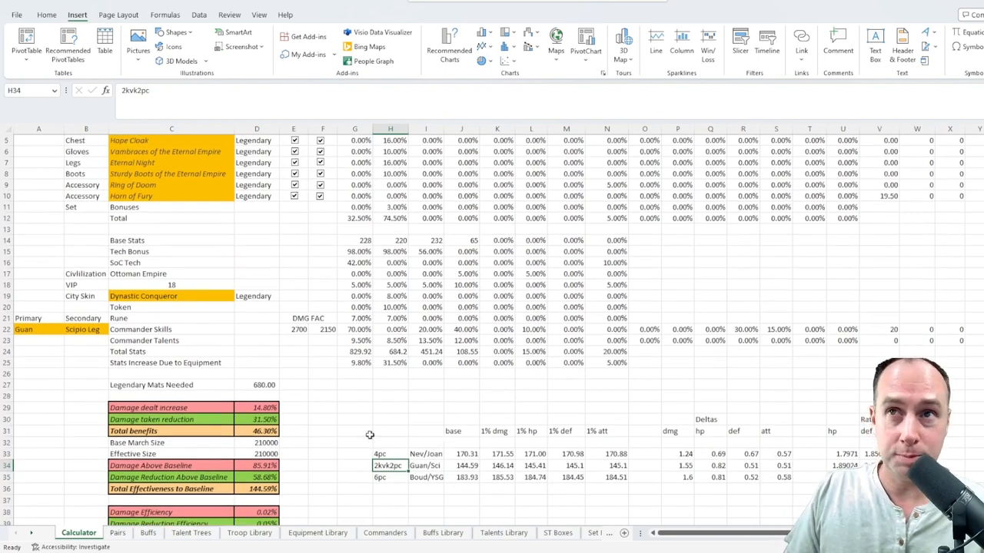
scroll("up", 3)
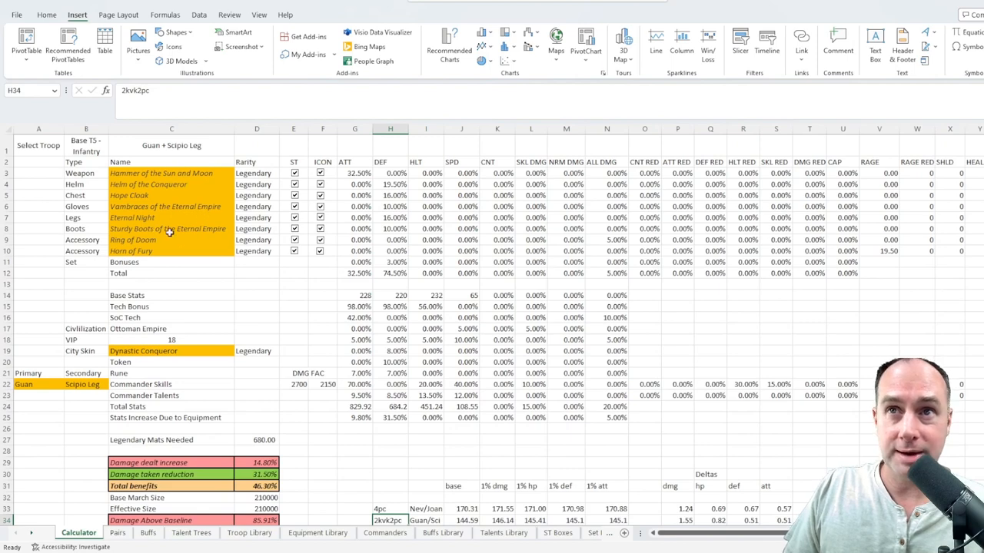
scroll("down", 3)
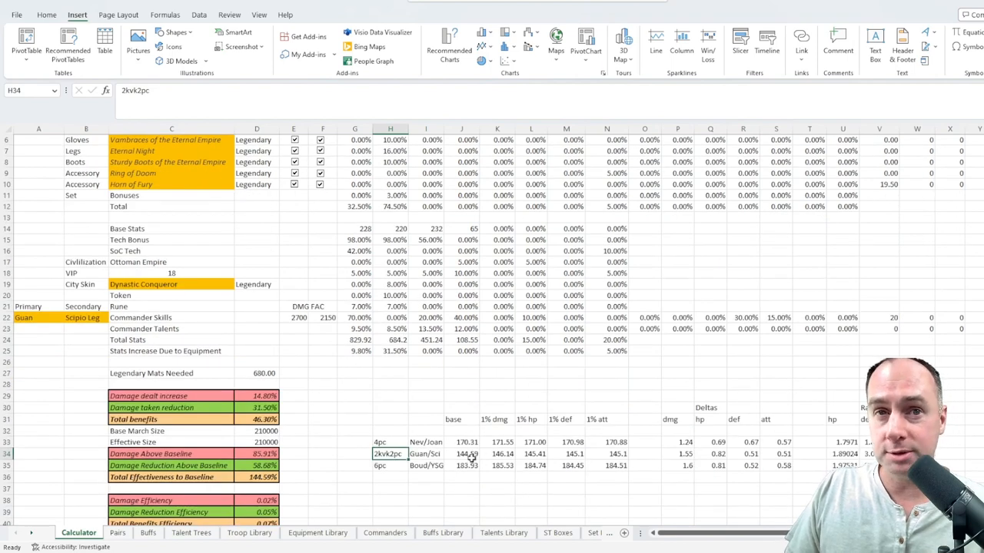
left_click(461, 453)
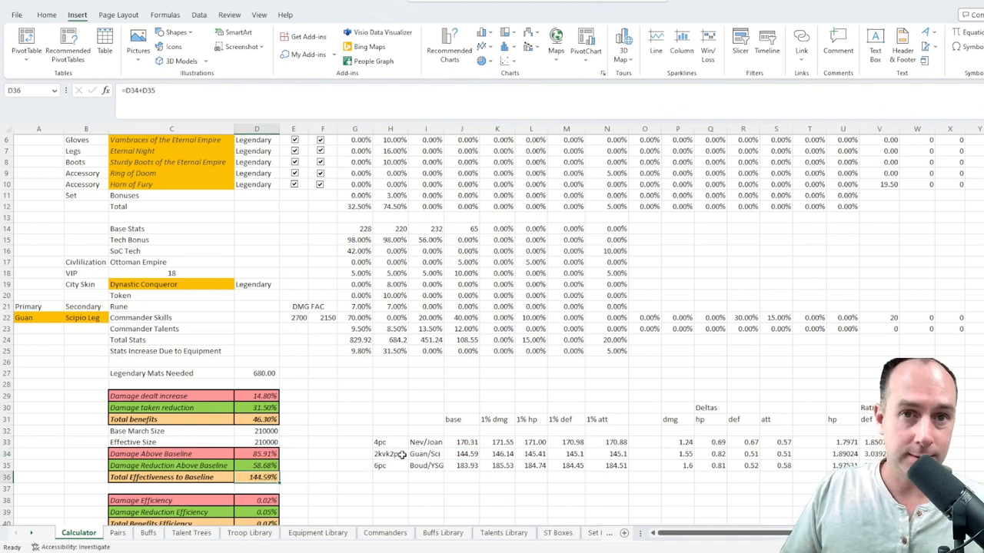
mouse_move(604, 243)
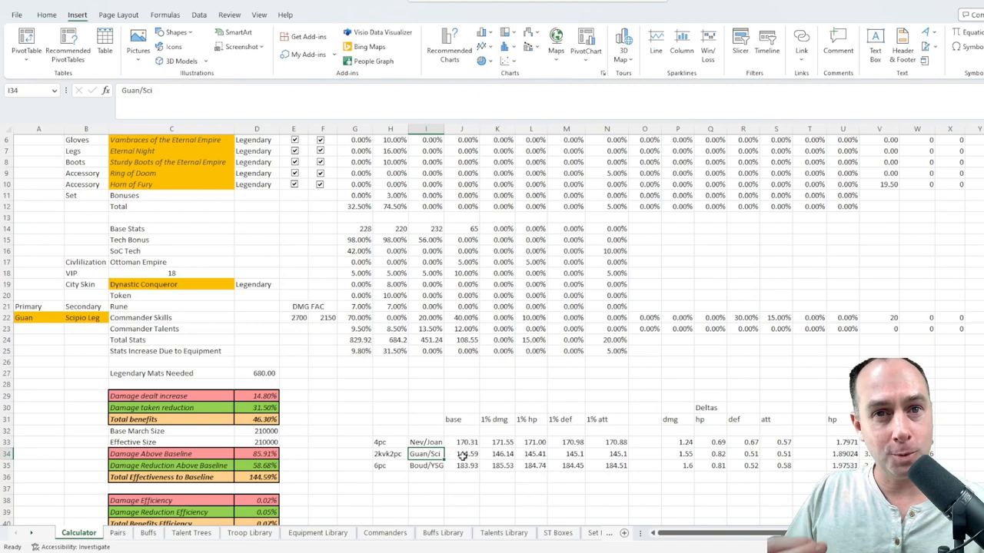
left_click_drag(496, 442, 496, 465)
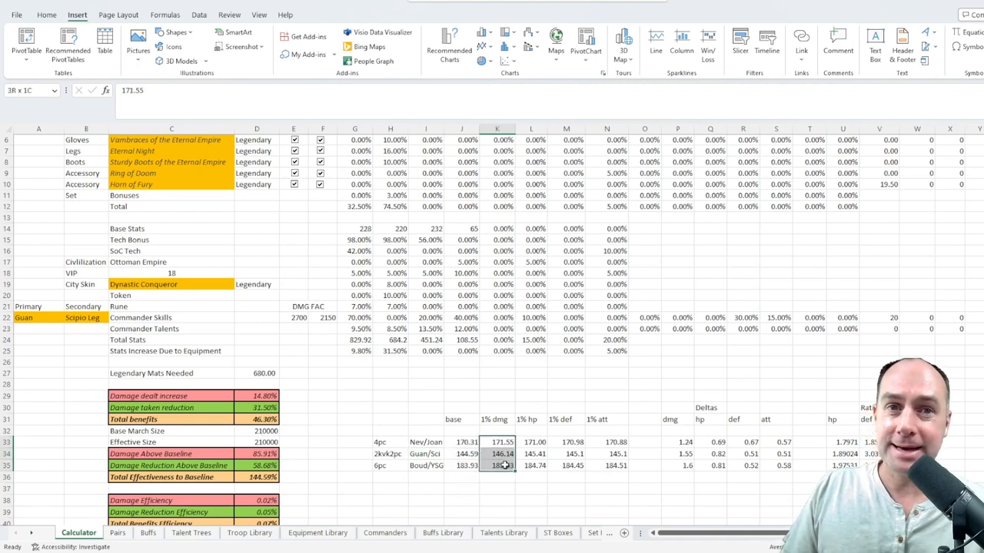
left_click(496, 442)
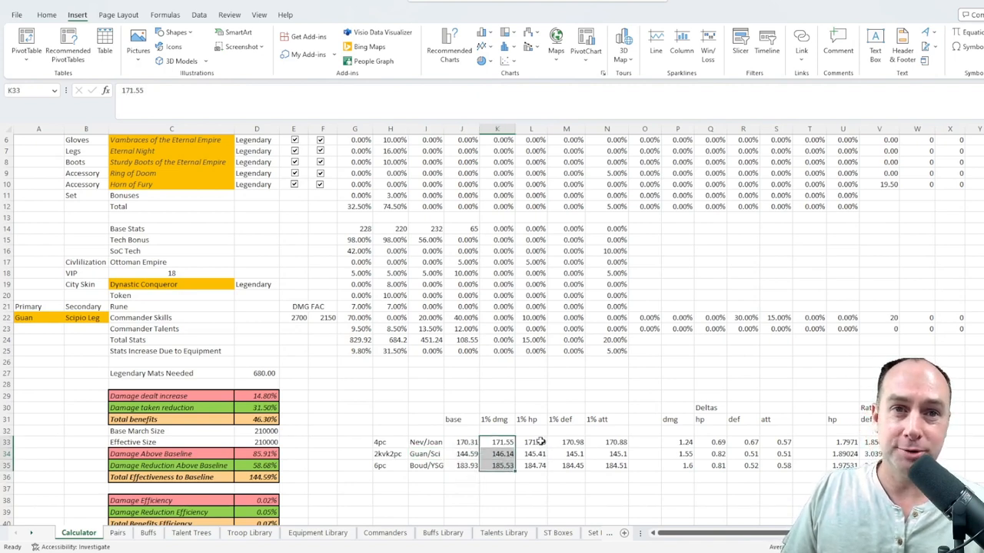
left_click(565, 442)
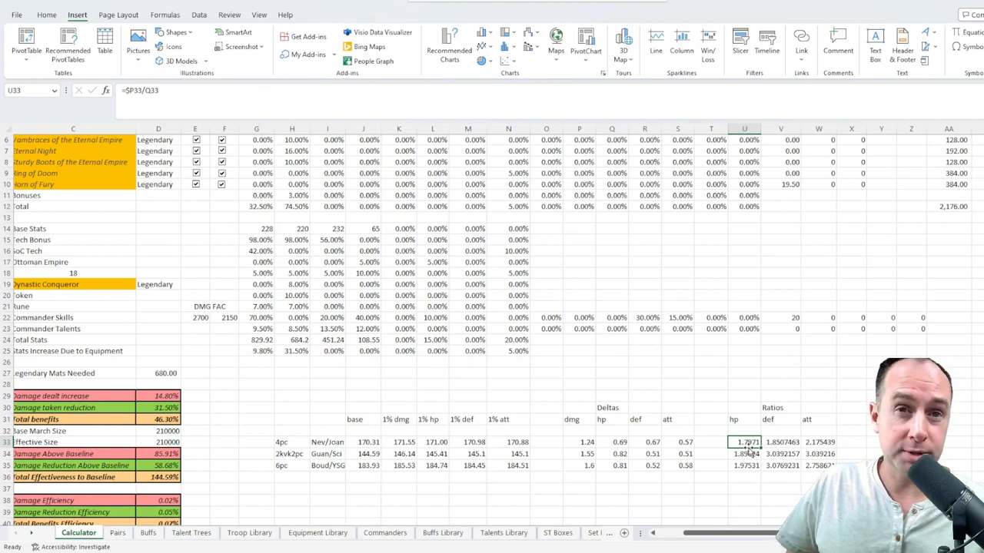
left_click(744, 453)
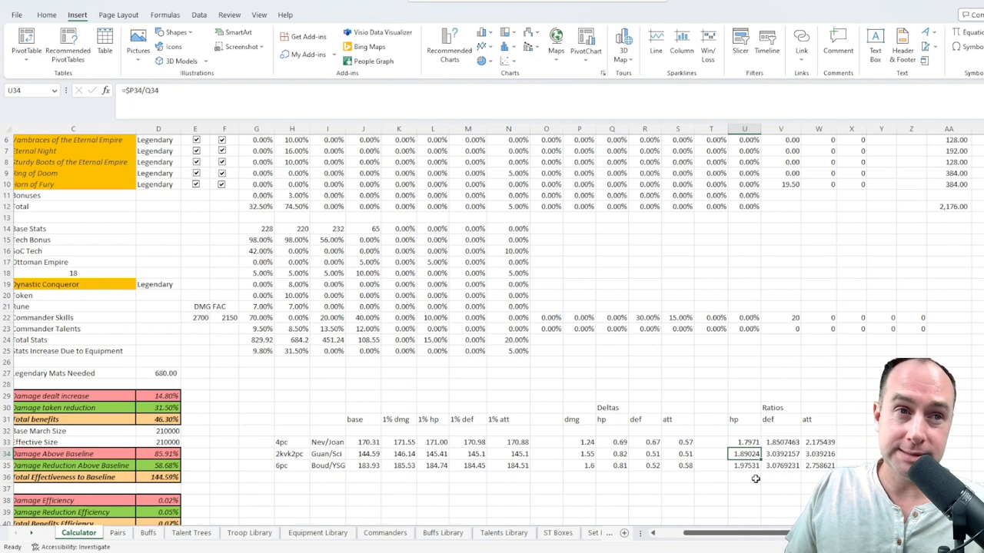
left_click(745, 466)
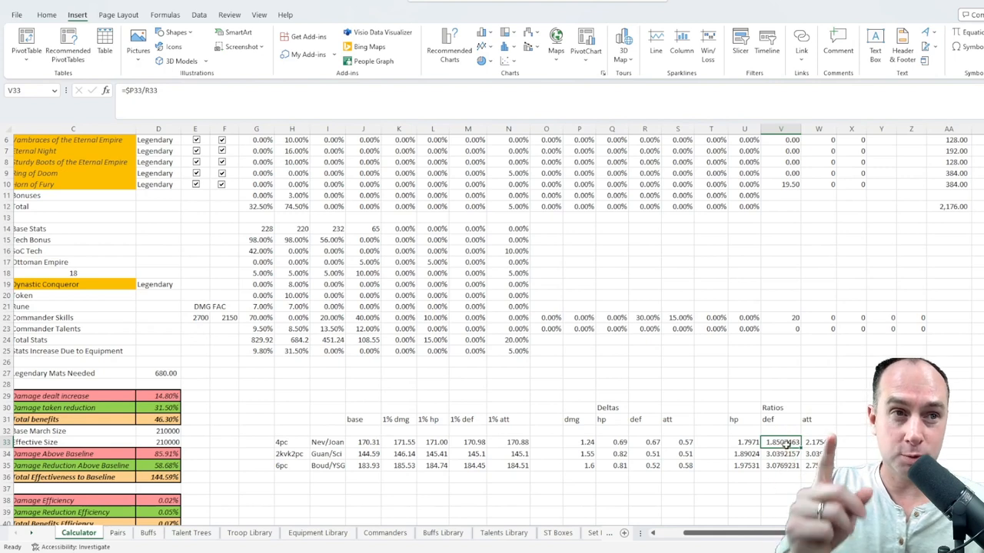
left_click(781, 453)
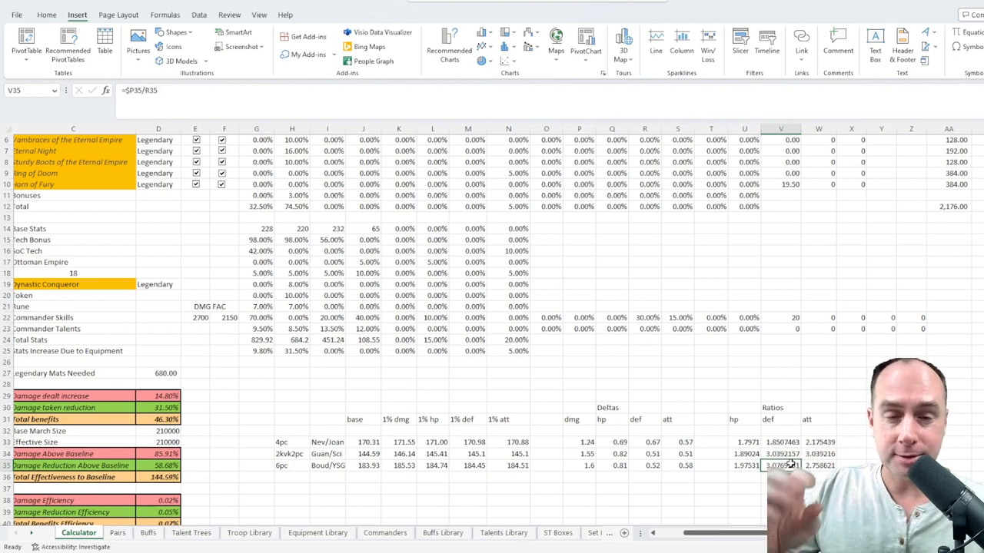
mouse_move(720, 460)
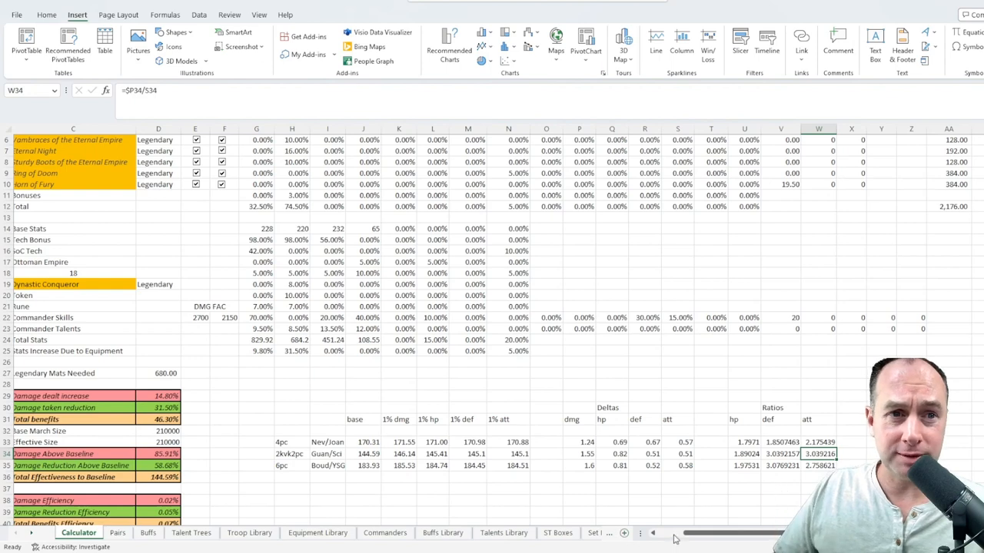
scroll("left", 3)
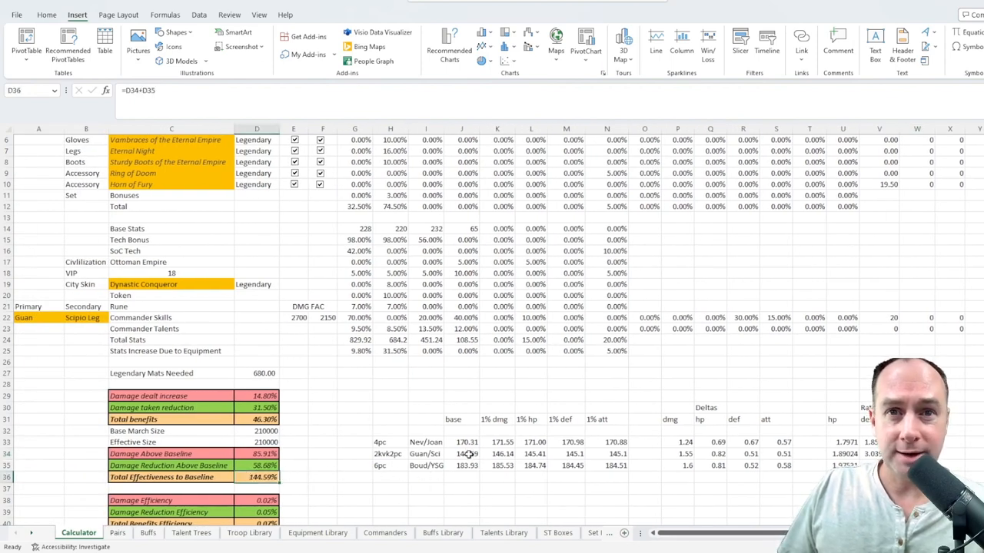
left_click(462, 454)
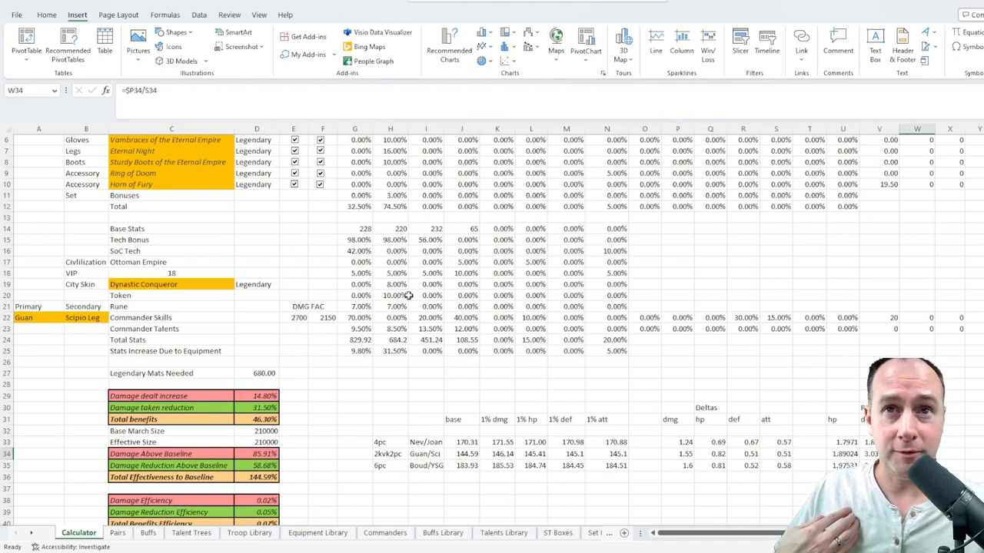
left_click(355, 295)
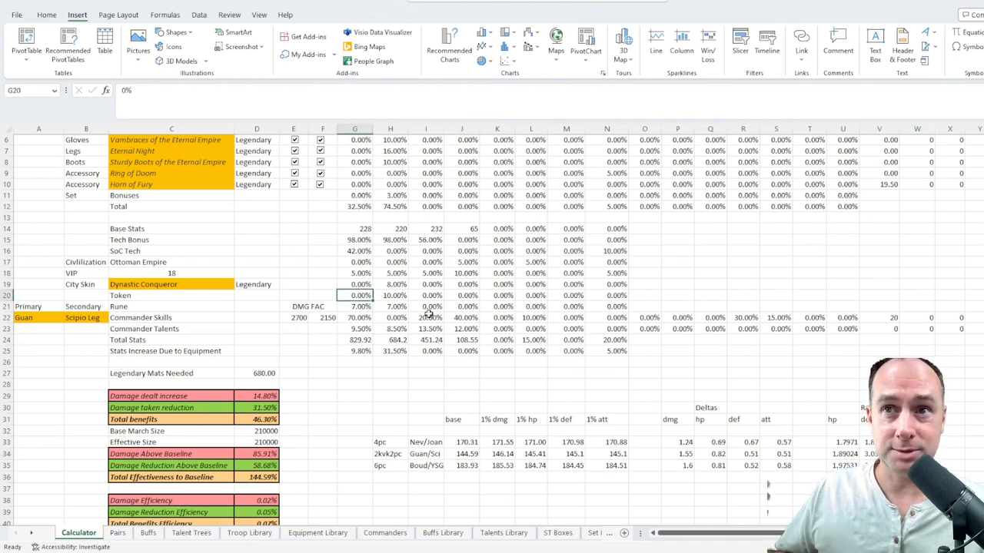
type("3%")
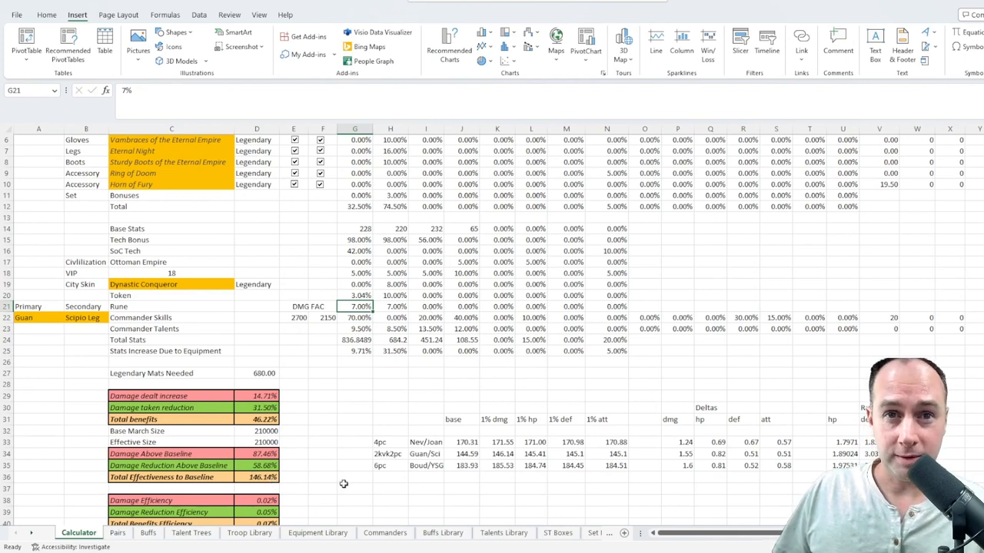
left_click(497, 453)
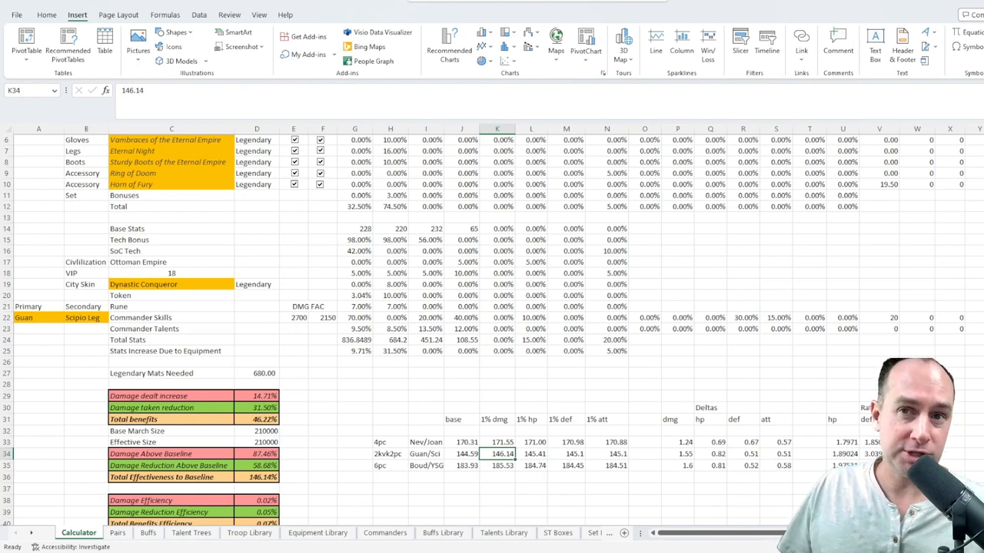
mouse_move(534, 325)
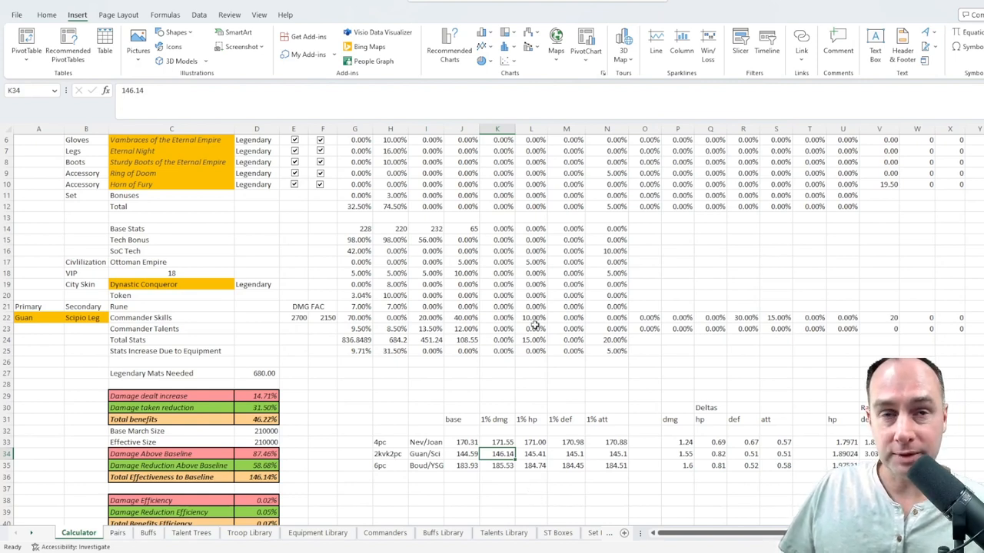
left_click(355, 295)
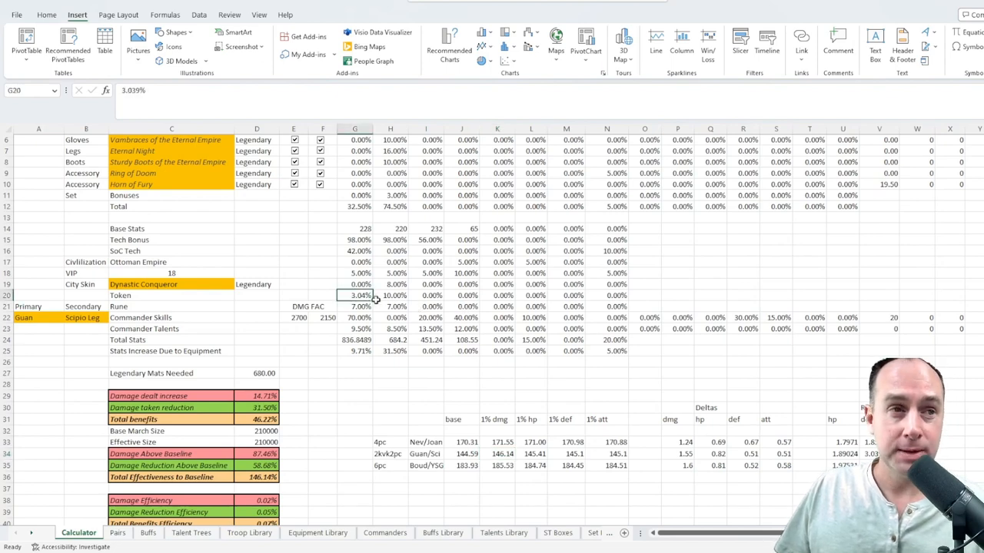
left_click(425, 262)
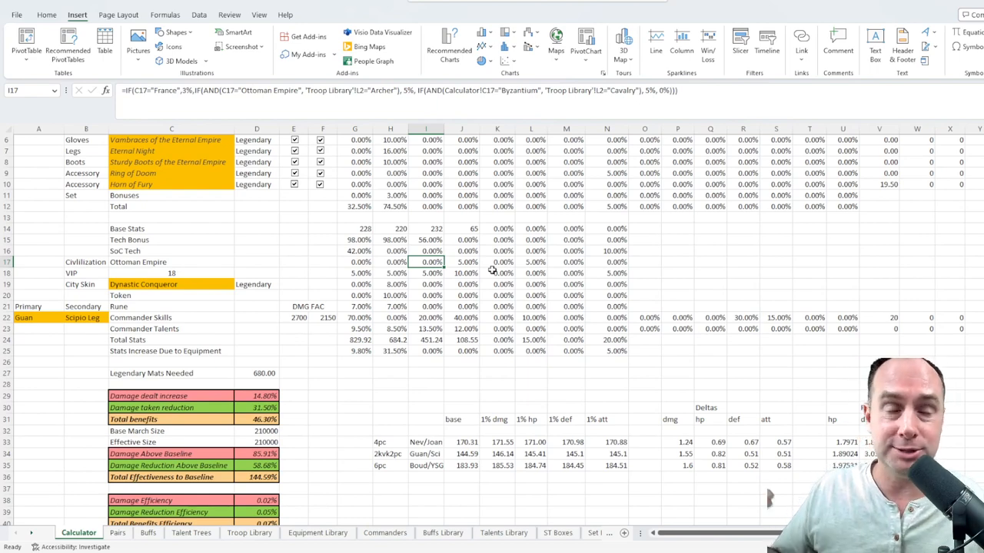
mouse_move(568, 358)
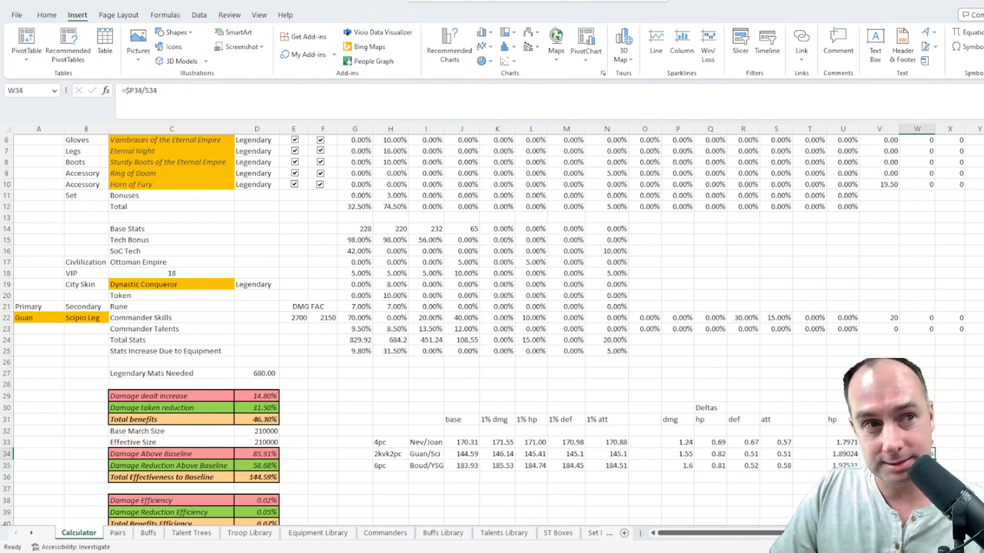
left_click(842, 442)
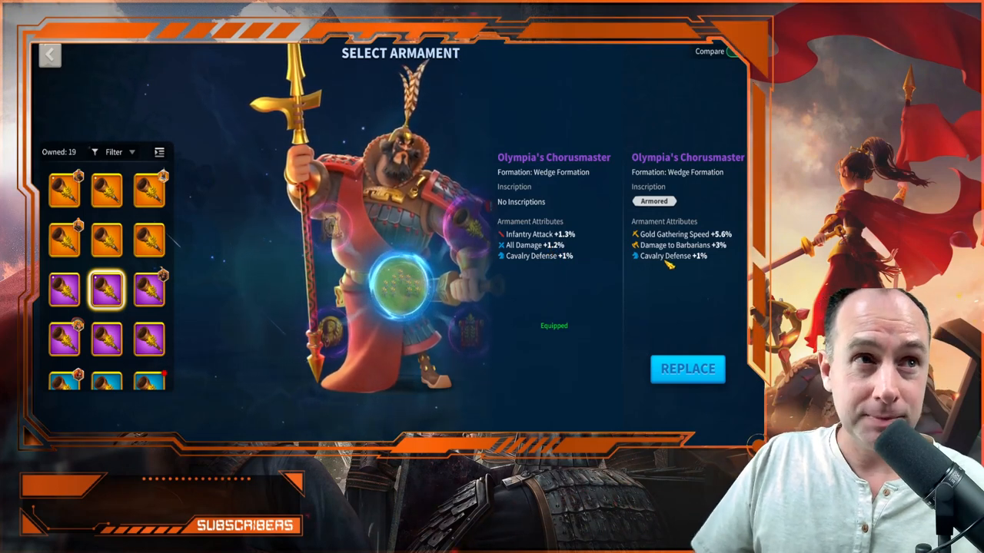
mouse_move(653, 201)
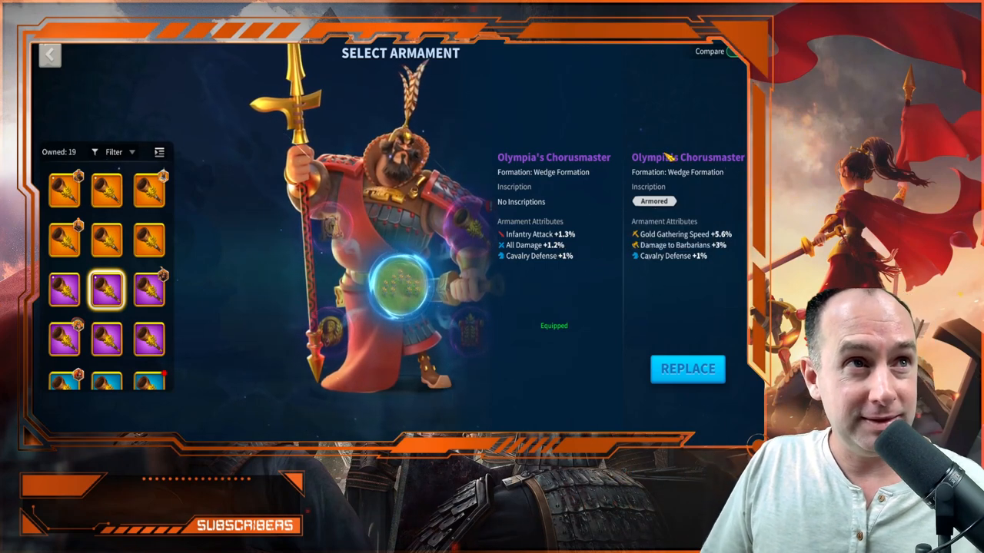
mouse_move(653, 200)
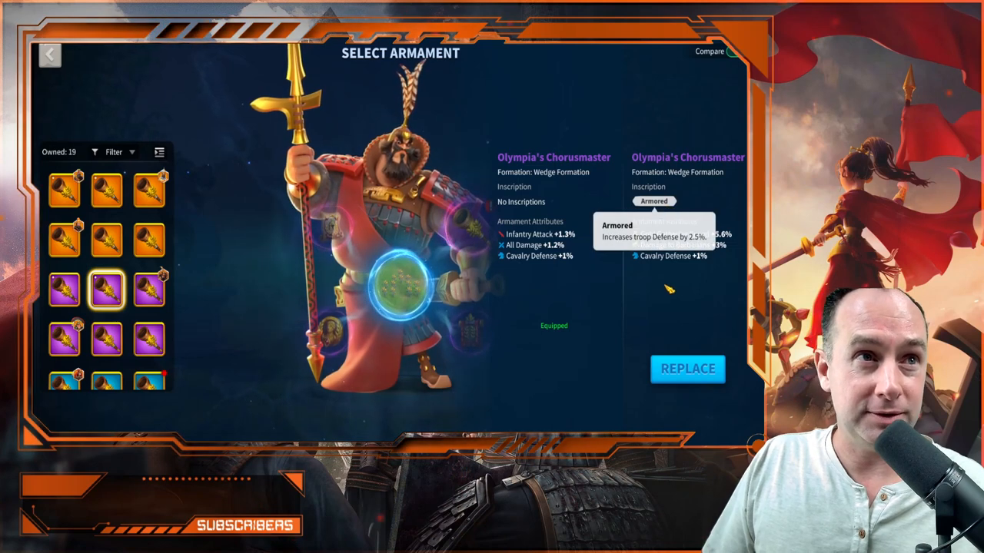